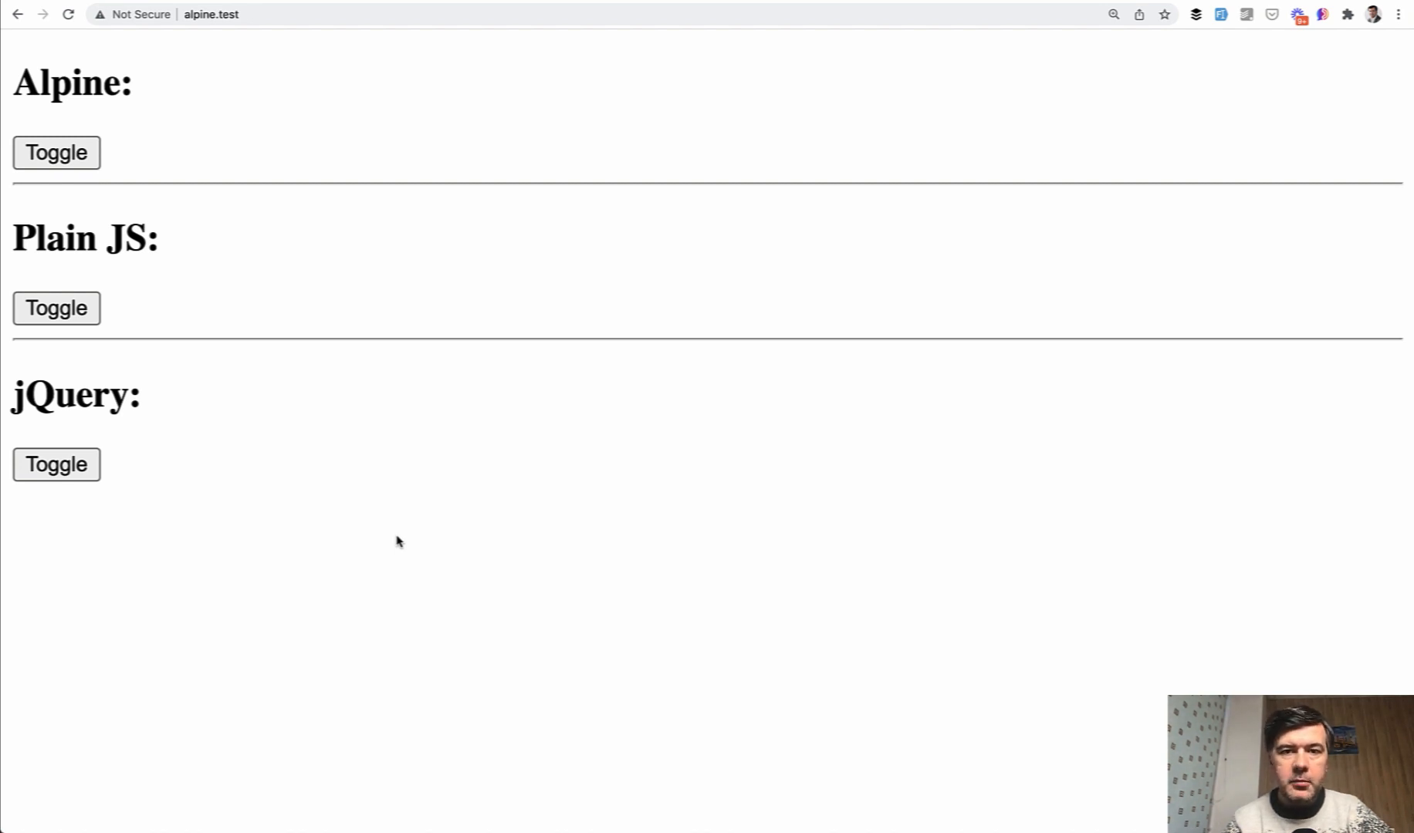
pyautogui.moveTo(79, 136)
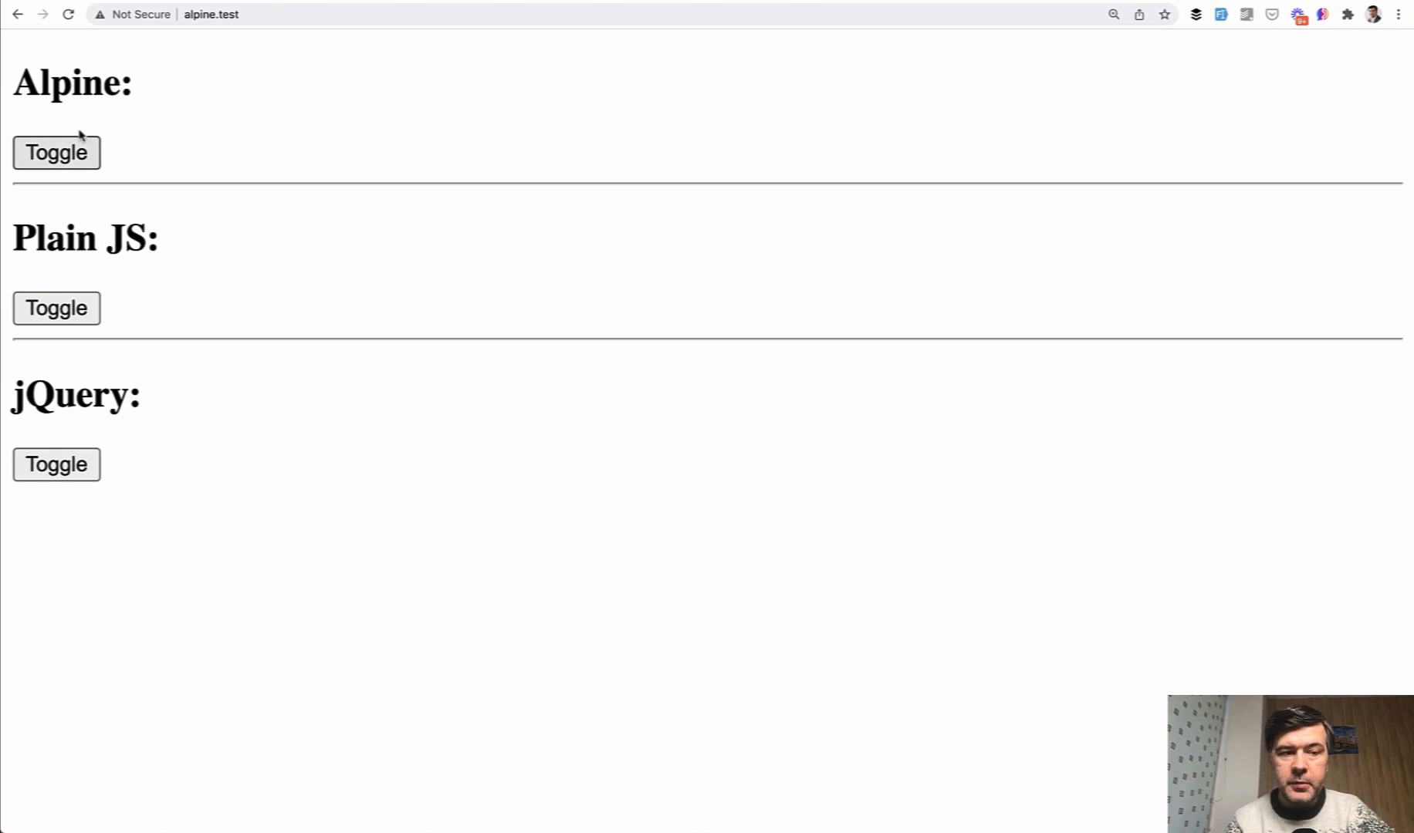
pyautogui.moveTo(80, 276)
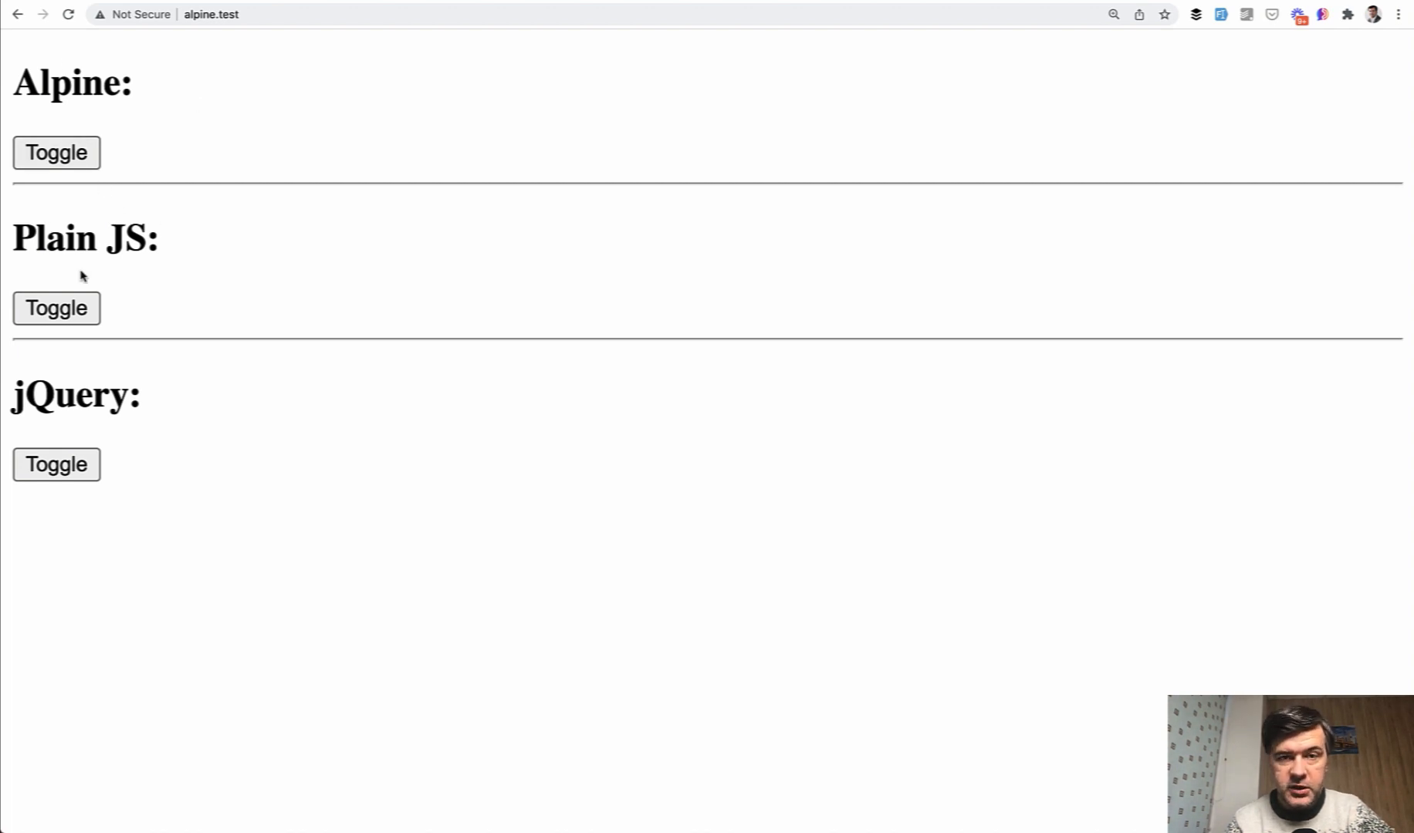
pyautogui.moveTo(352, 471)
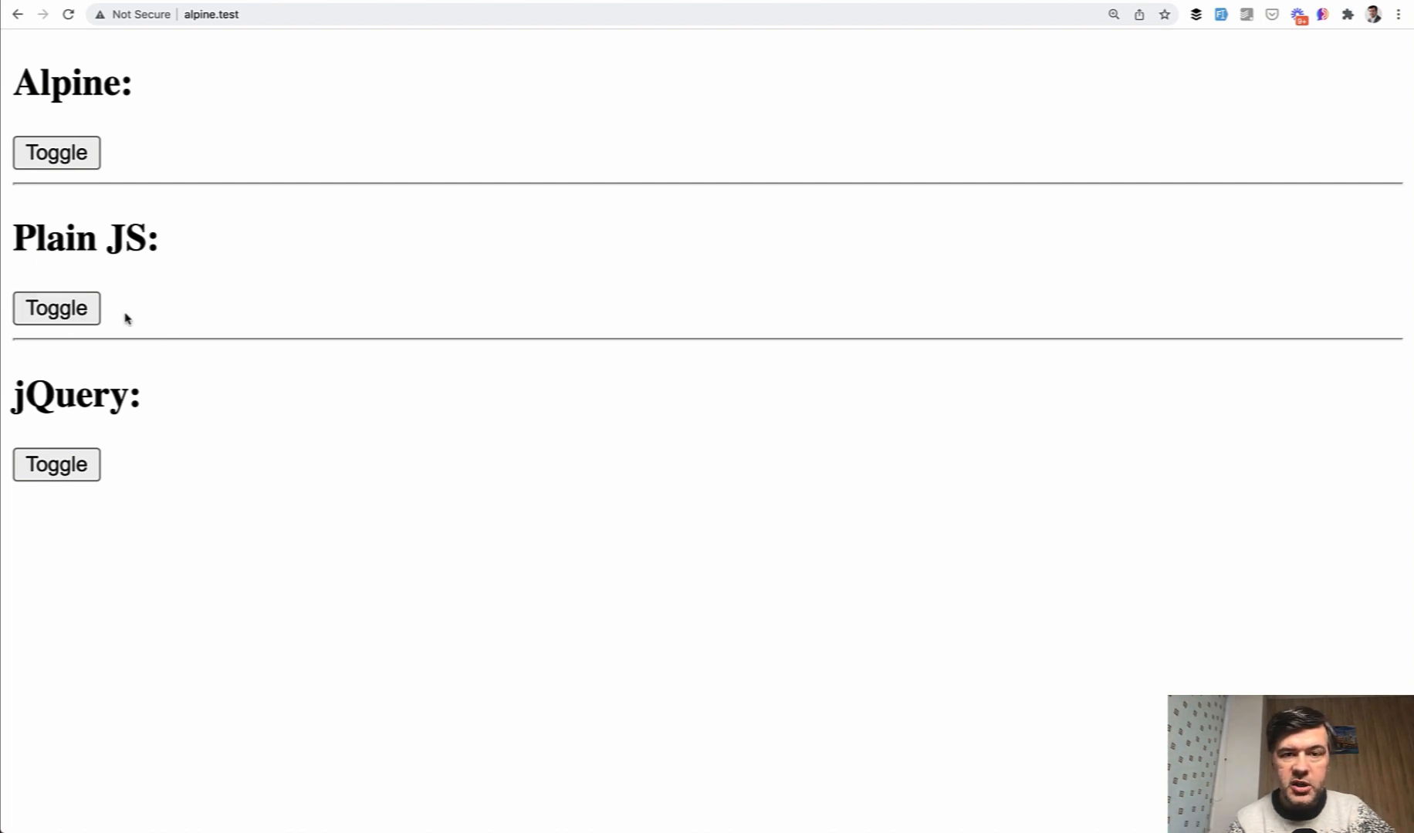
pyautogui.moveTo(107, 180)
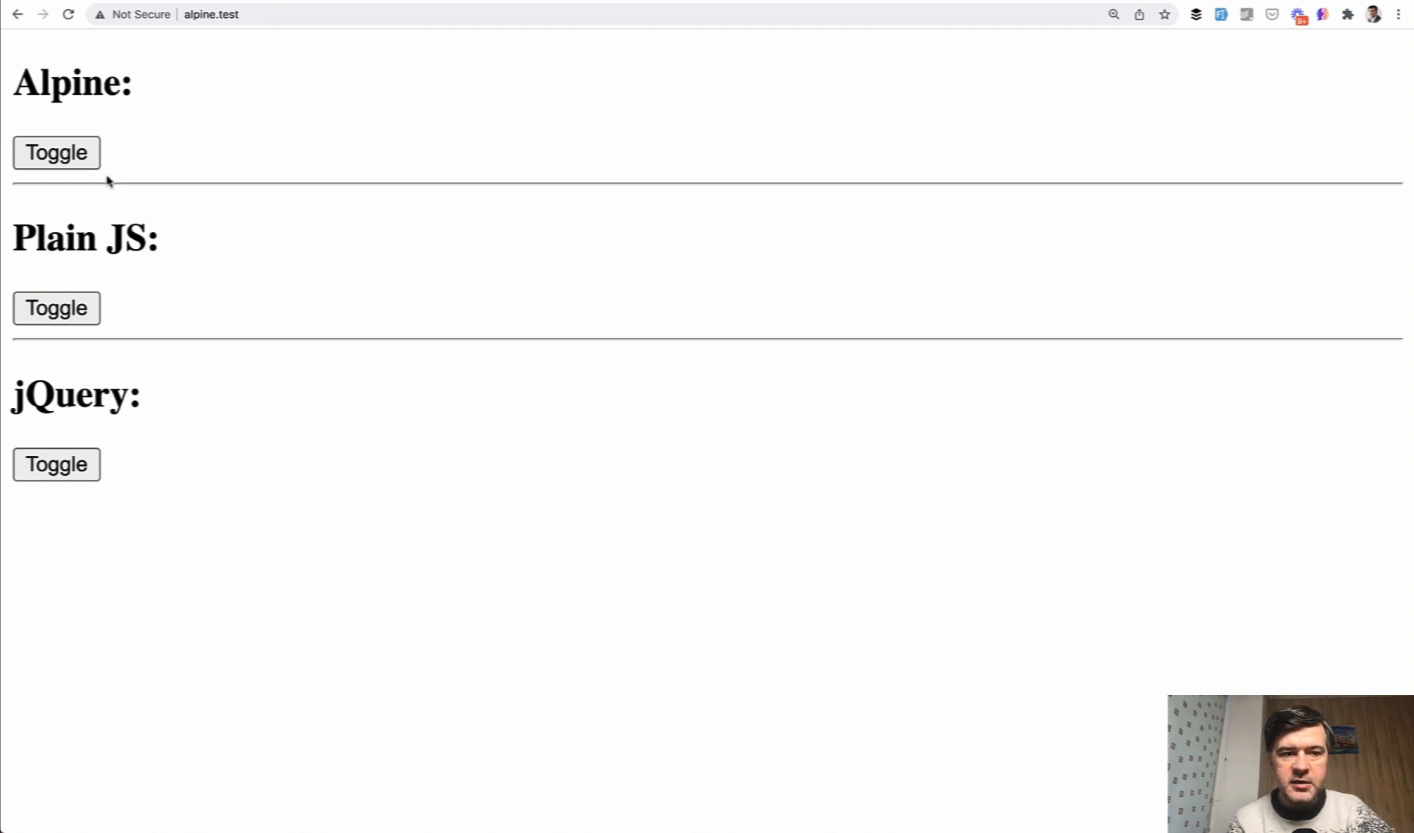
# - Toggle the Alpine section's contents open and closed on the live alpine.test demo page
pyautogui.click(56, 153)
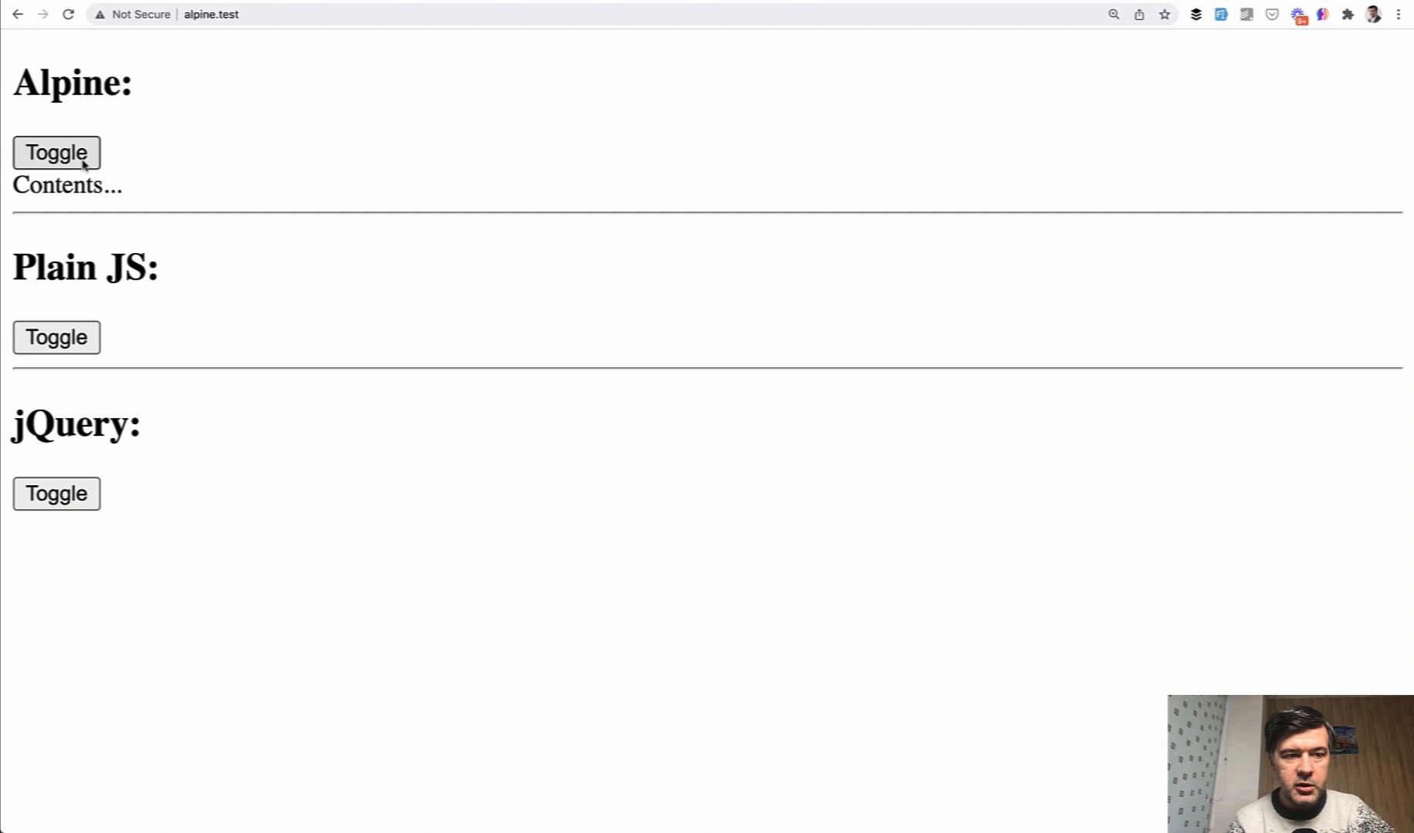
pyautogui.click(56, 153)
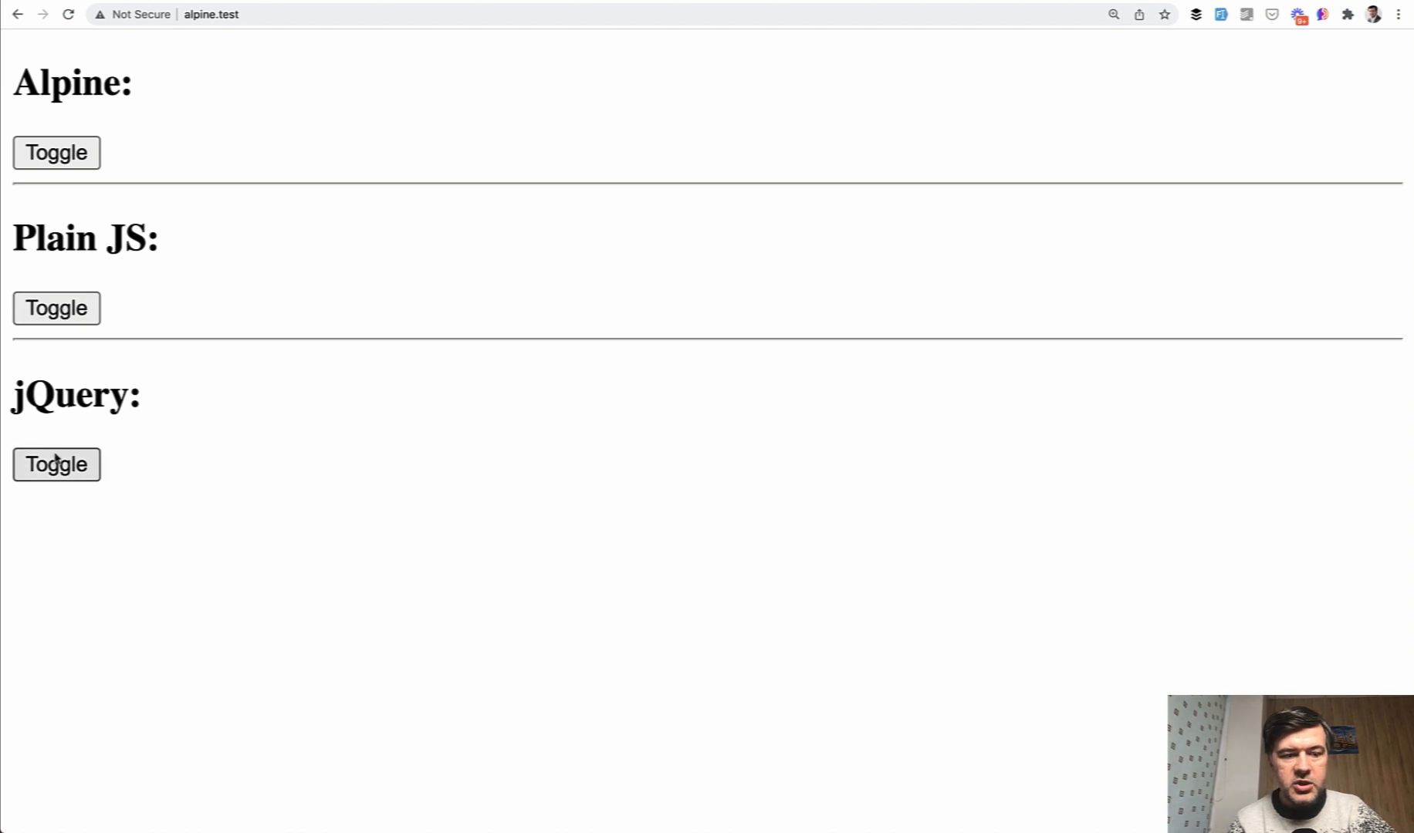
pyautogui.moveTo(380, 451)
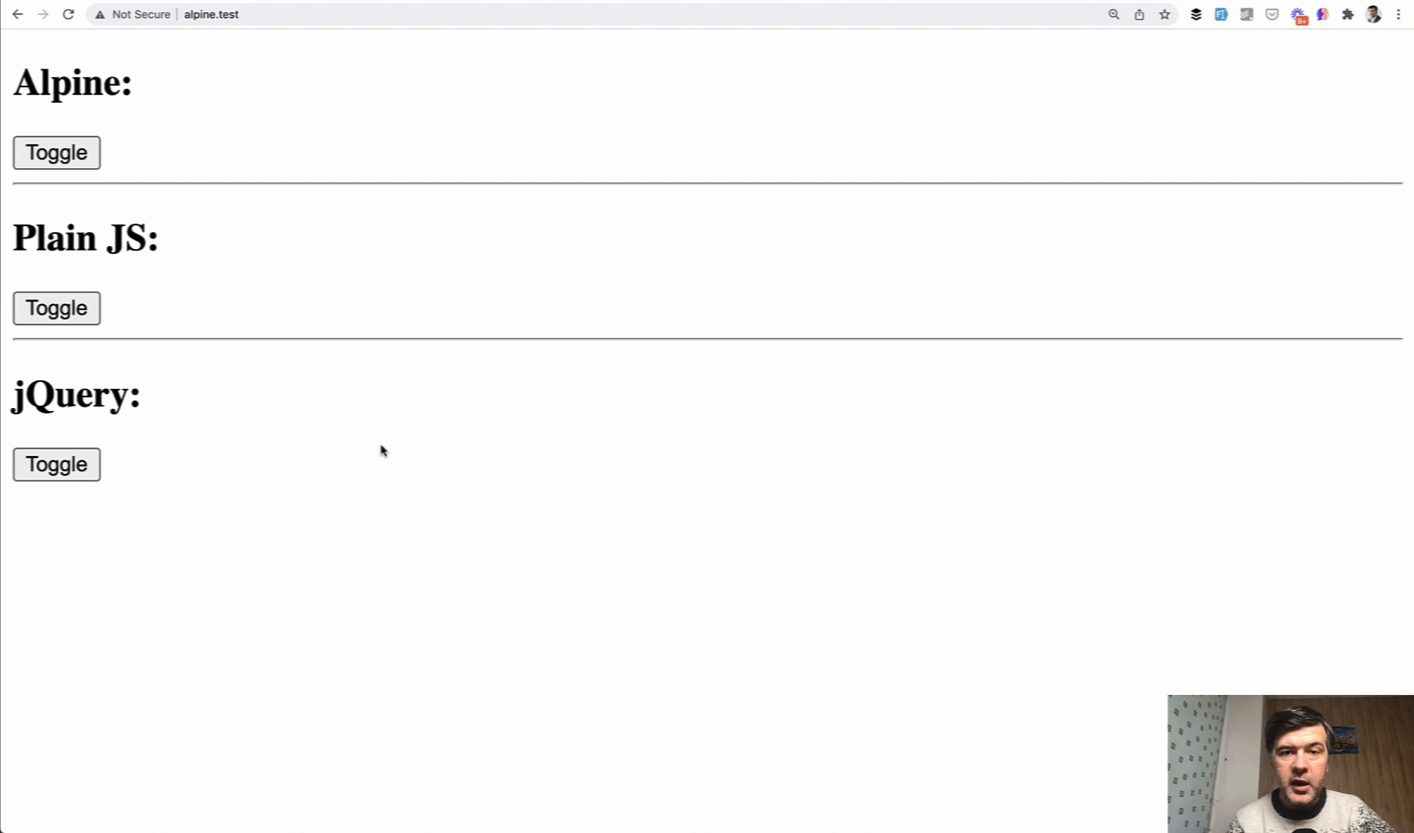
pyautogui.moveTo(269, 262)
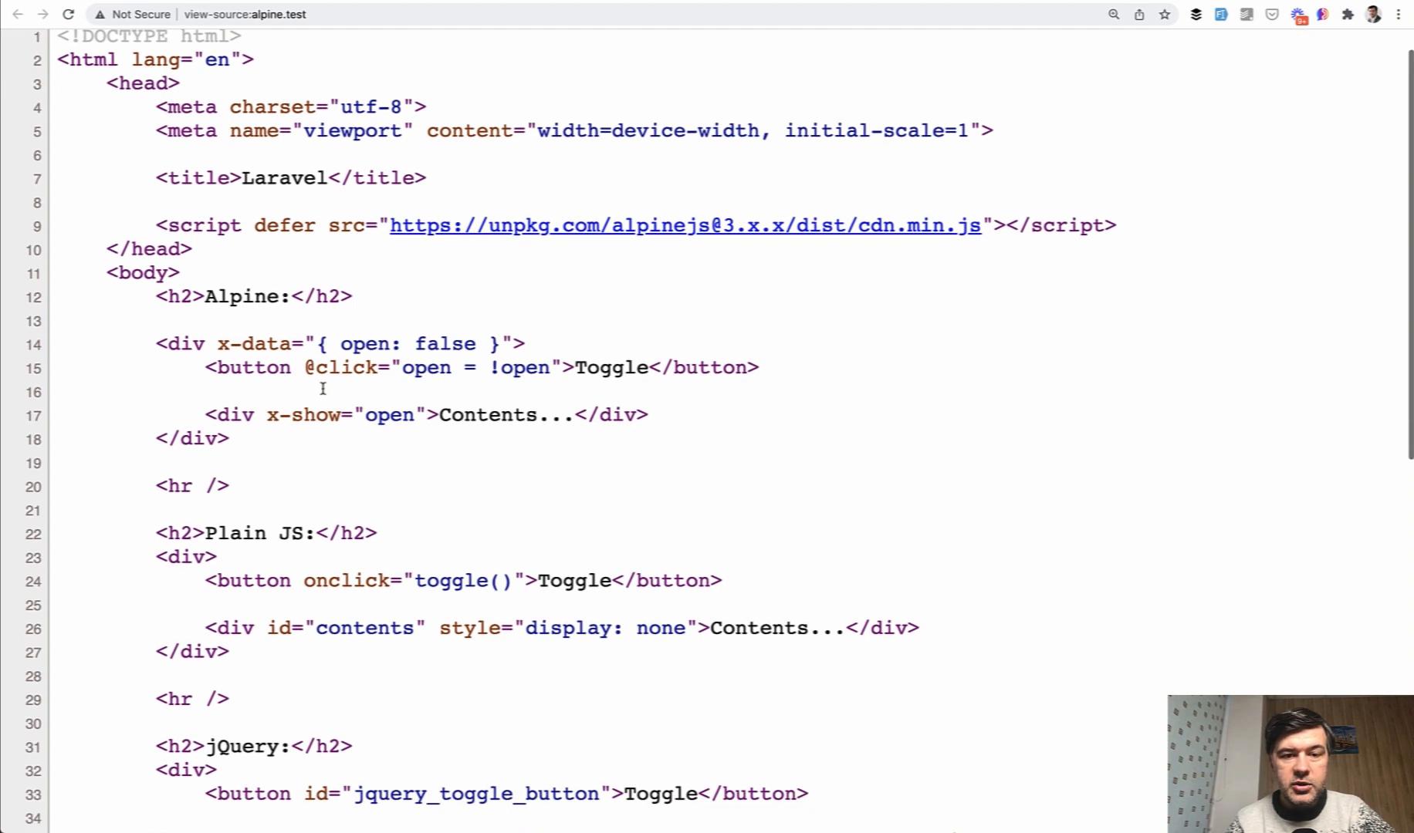
# - Scroll the page source down to the Plain JS section and mark its contents div's style attribute
pyautogui.scroll(-3)
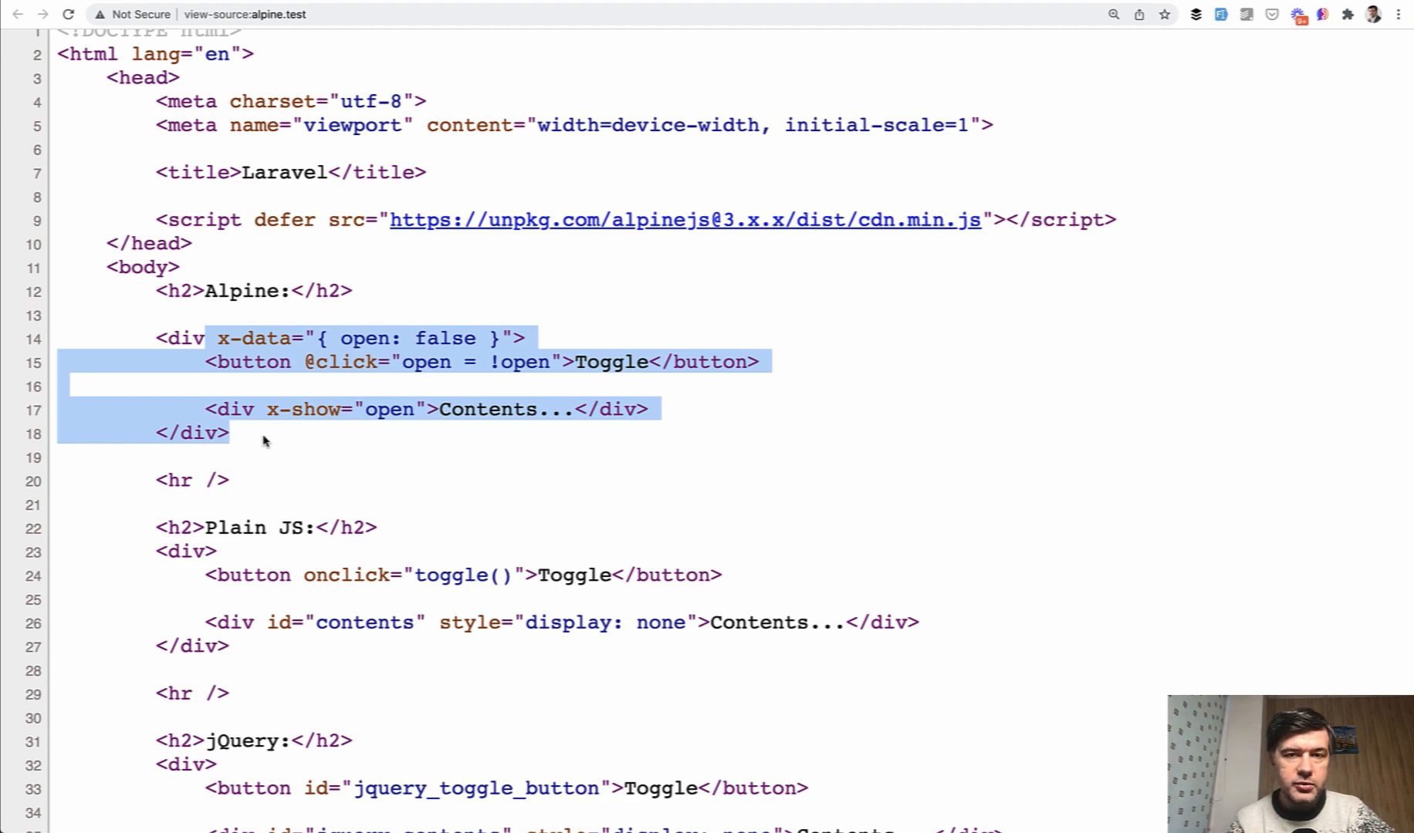
pyautogui.scroll(-3)
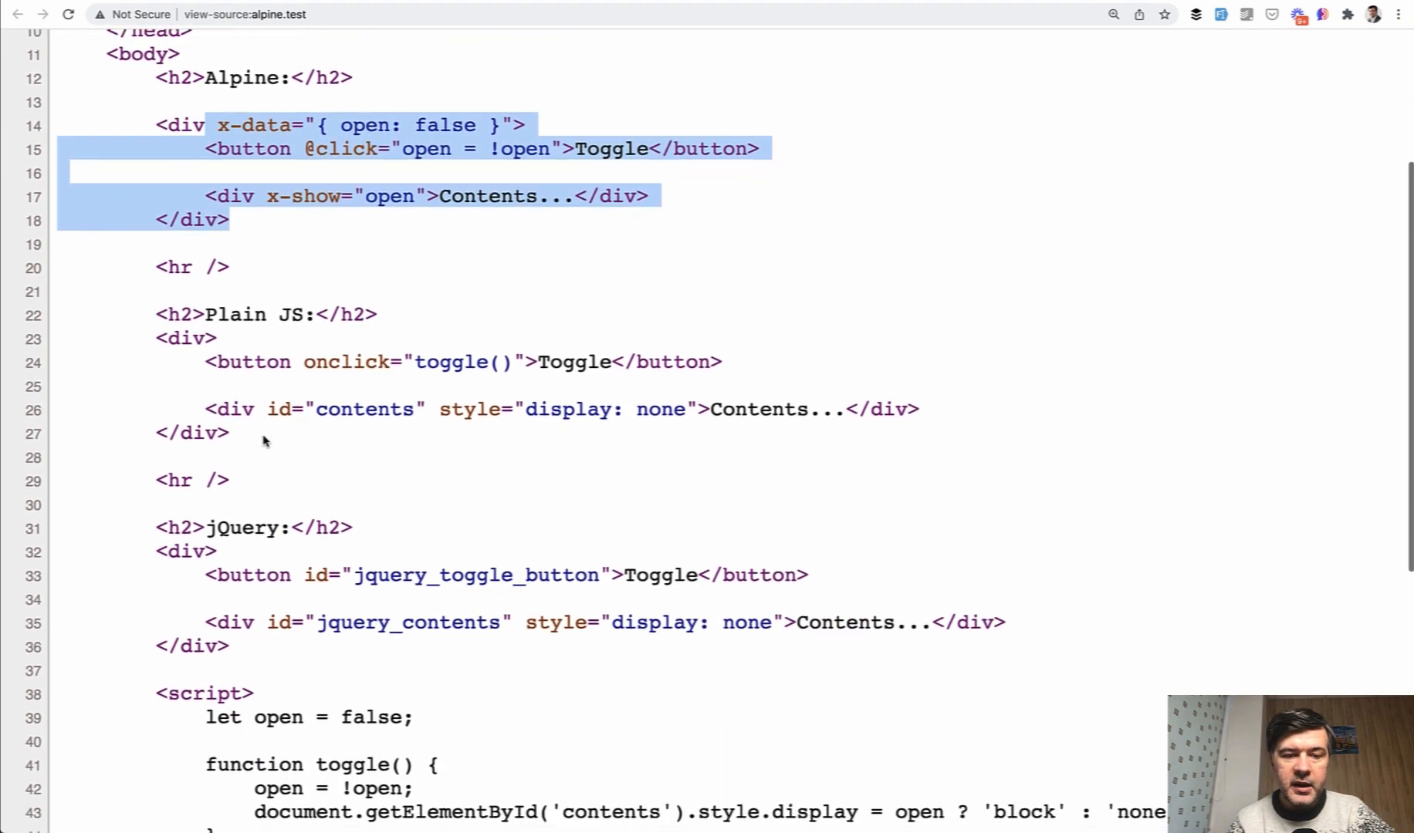
pyautogui.scroll(-3)
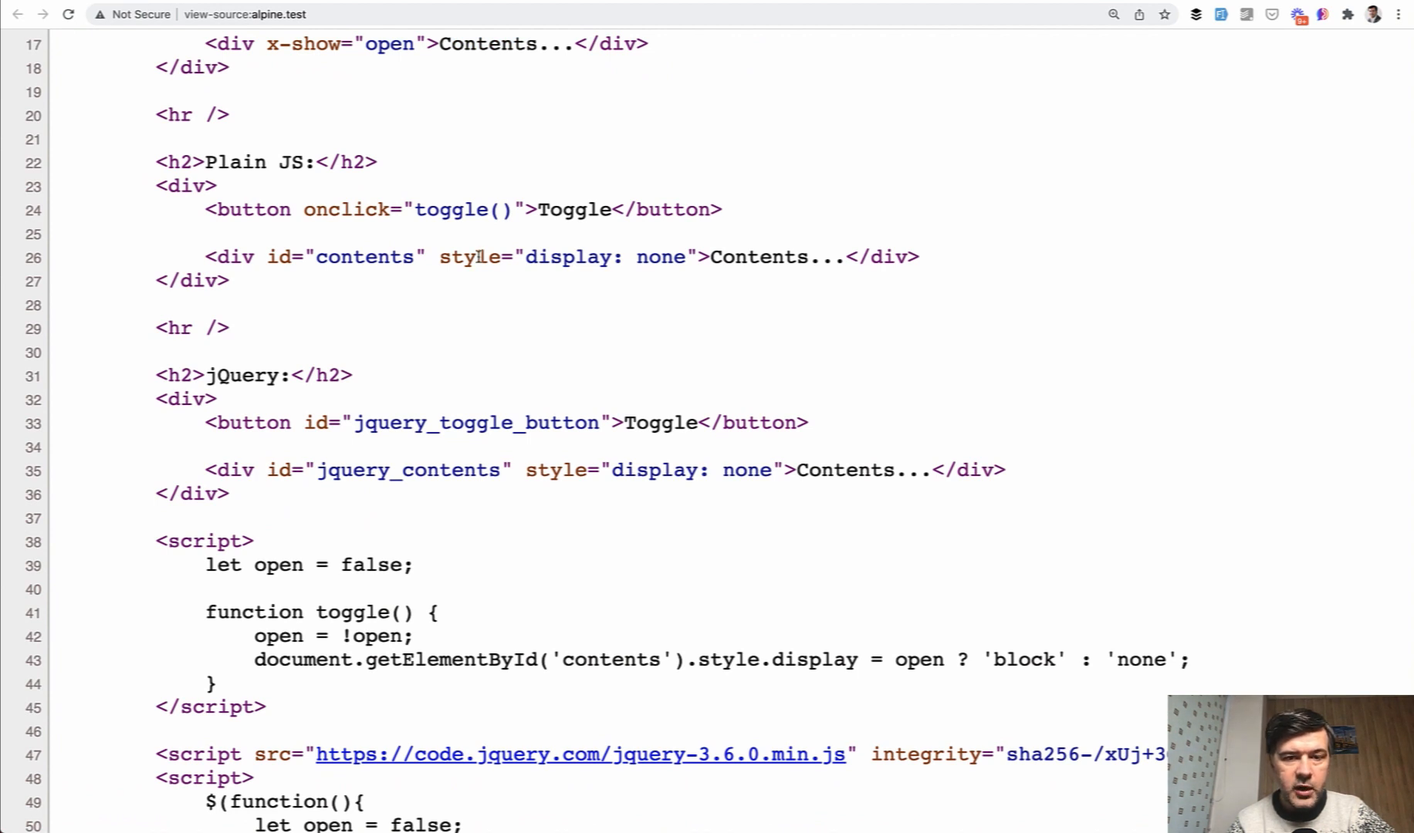
pyautogui.doubleClick(364, 257)
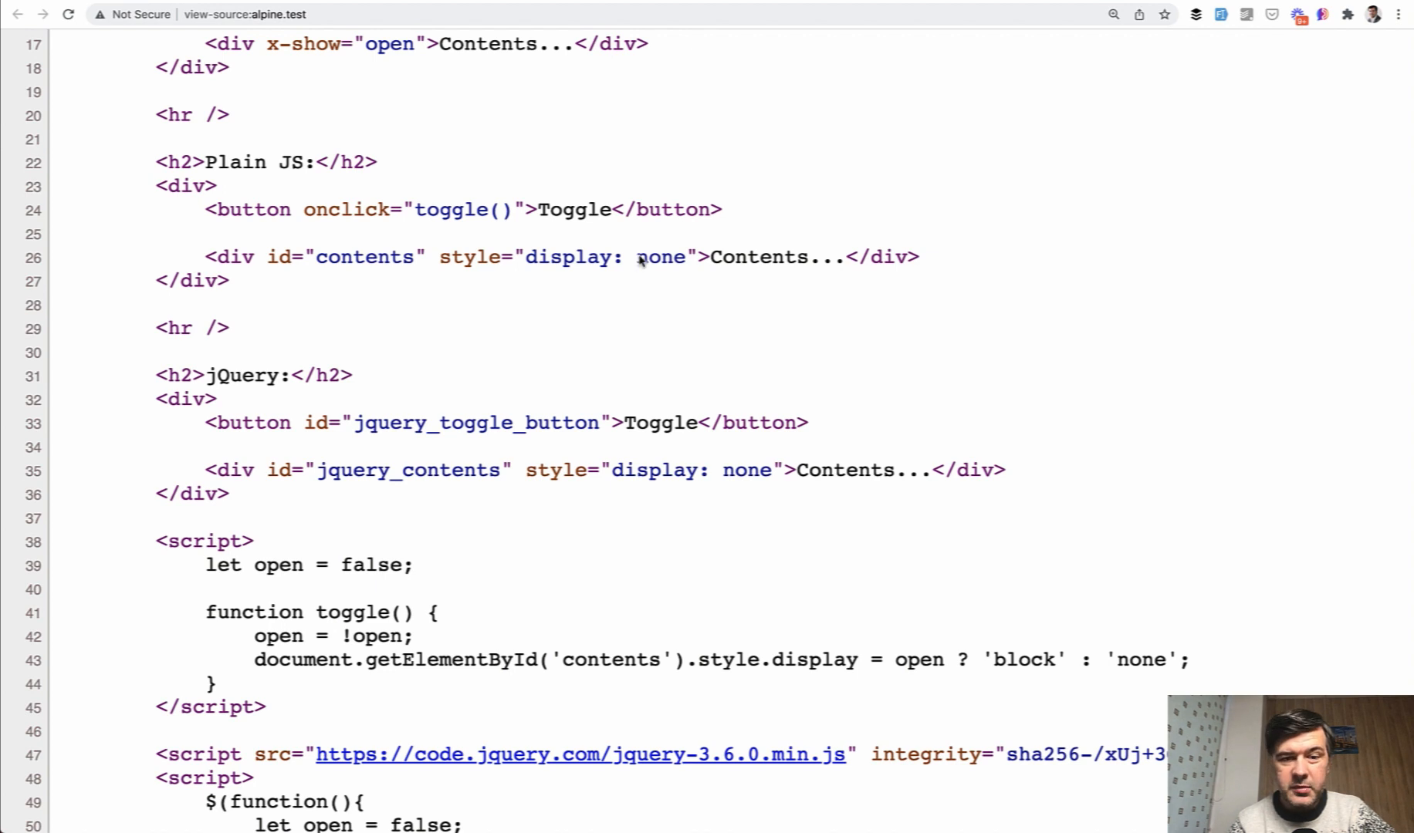
pyautogui.moveTo(500, 333)
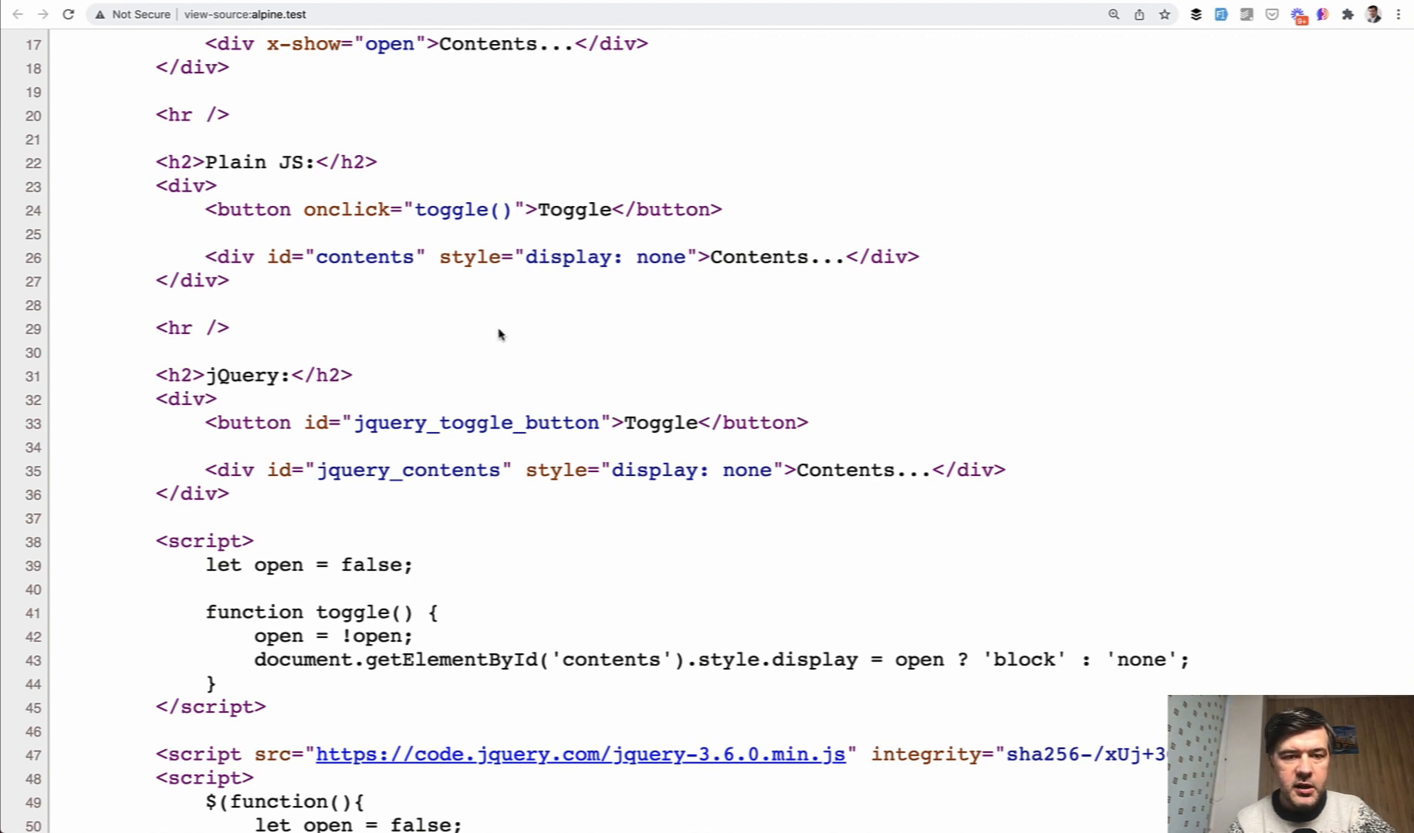
pyautogui.moveTo(362, 218)
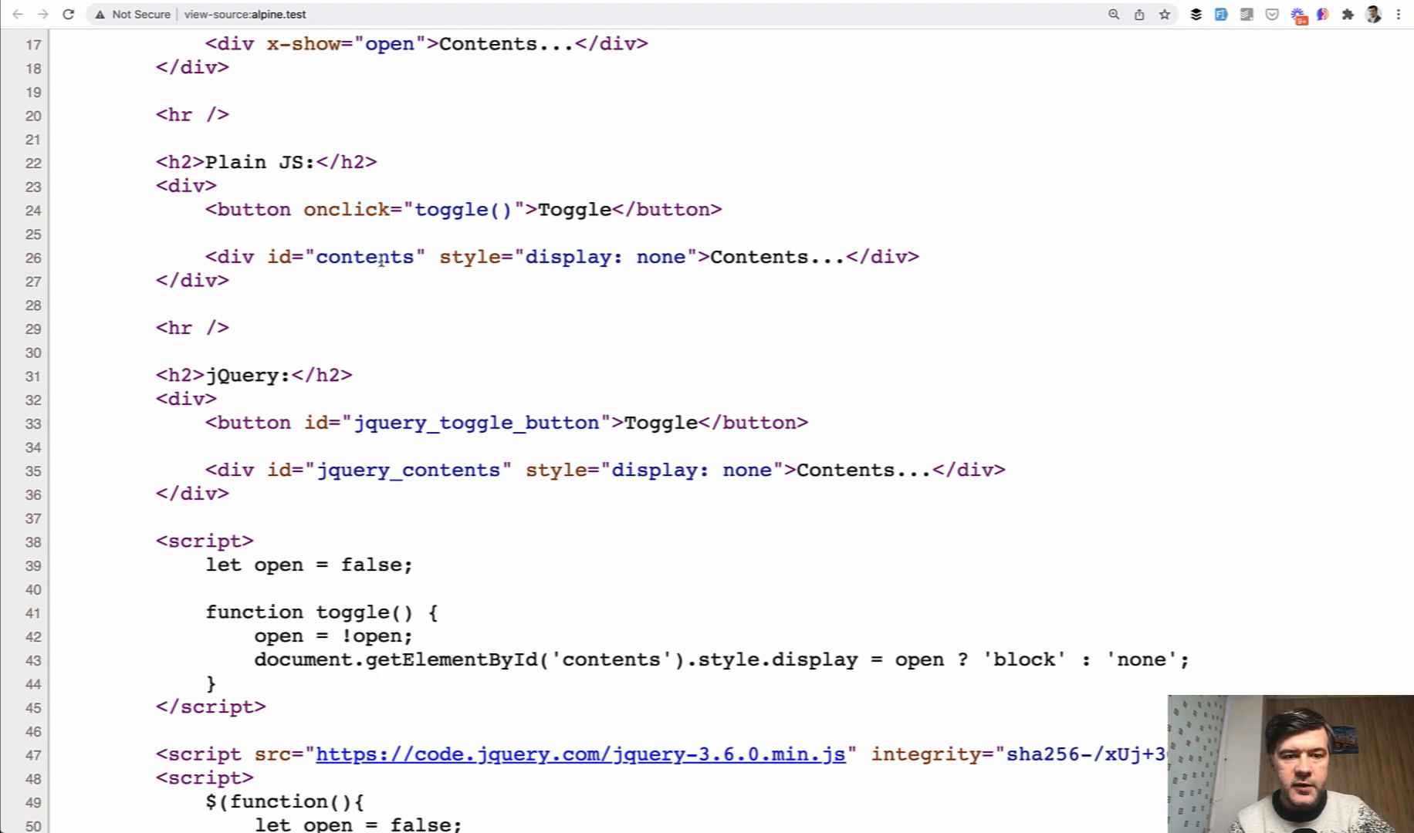
pyautogui.scroll(-3)
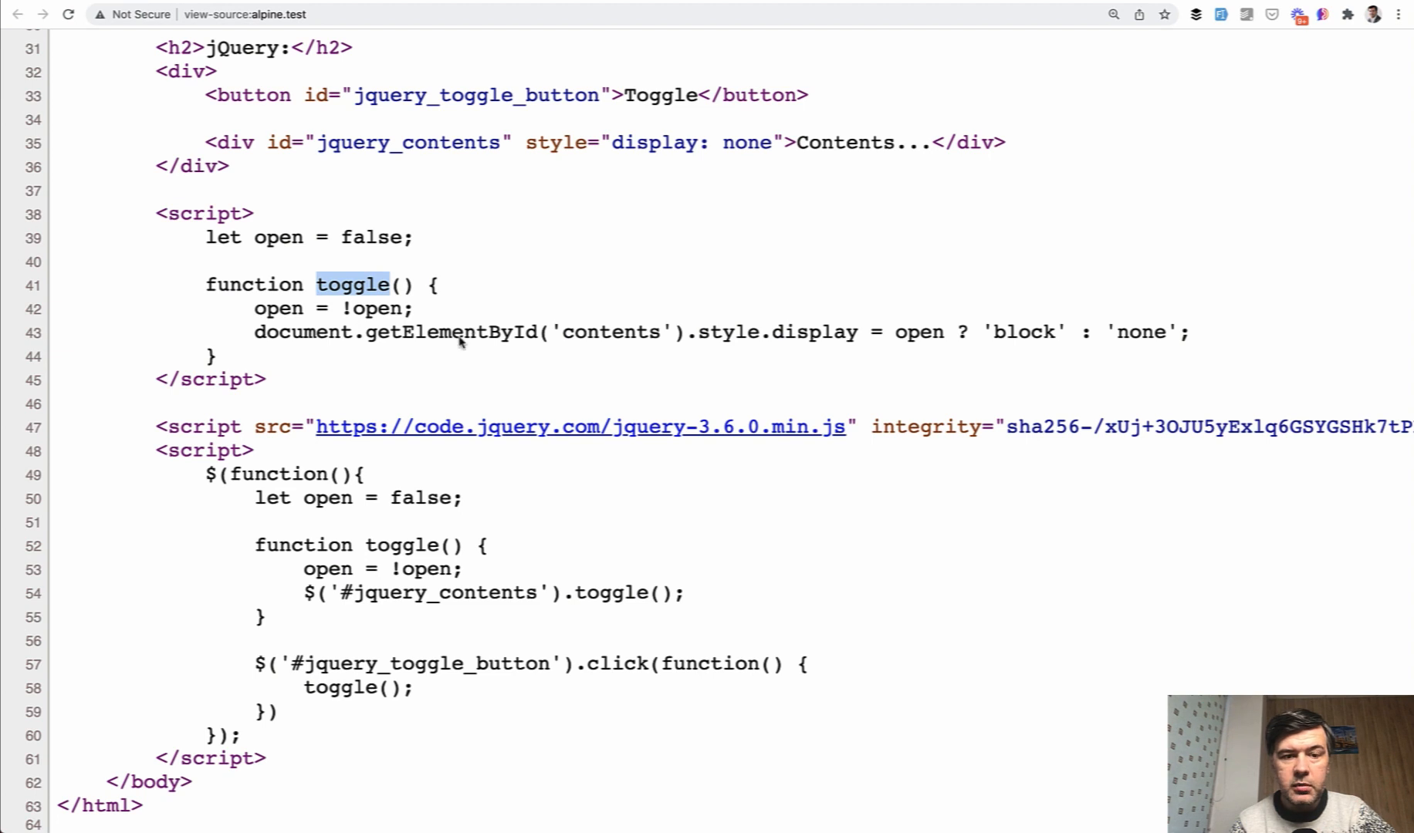
pyautogui.moveTo(708, 353)
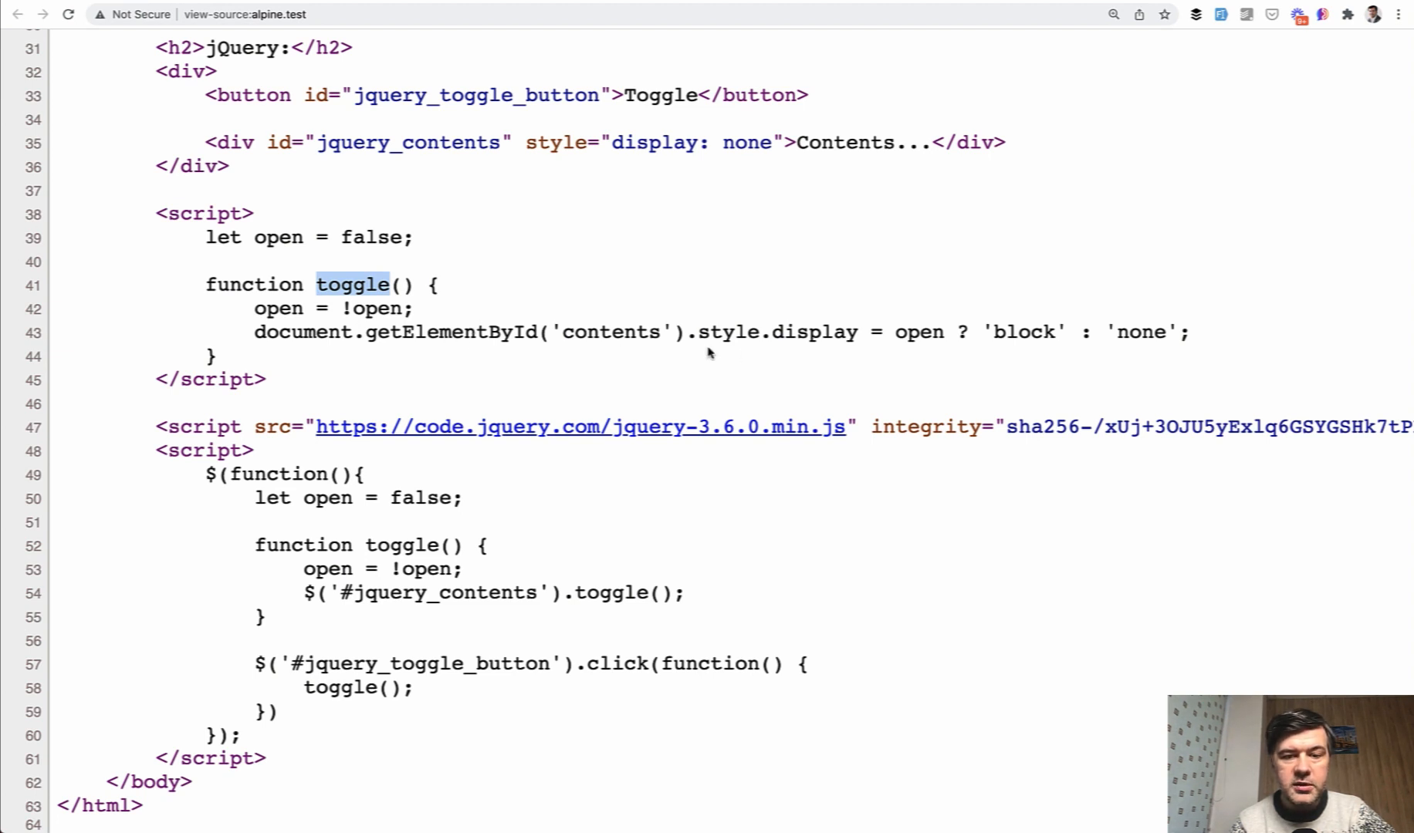
pyautogui.moveTo(791, 342)
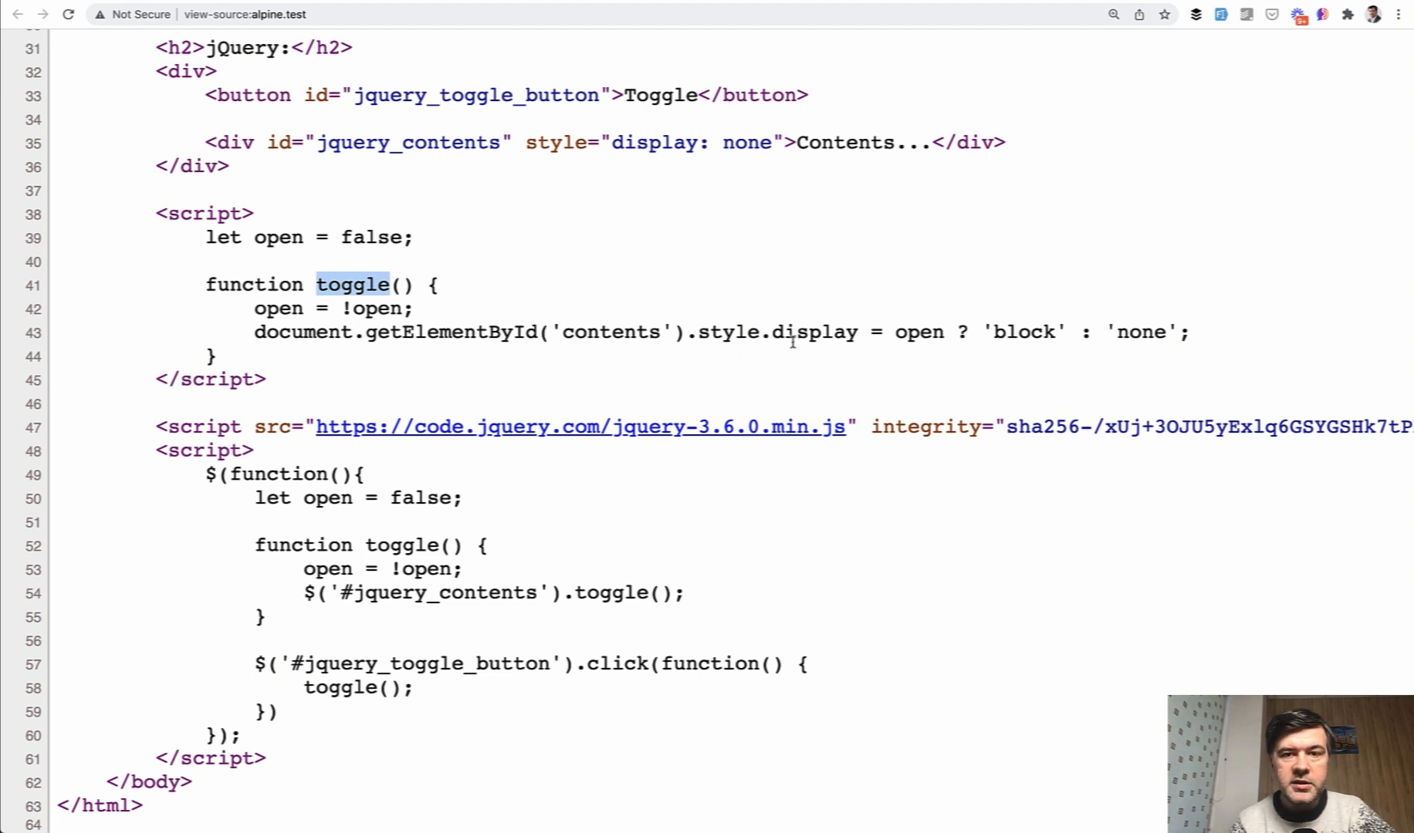
pyautogui.doubleClick(491, 331)
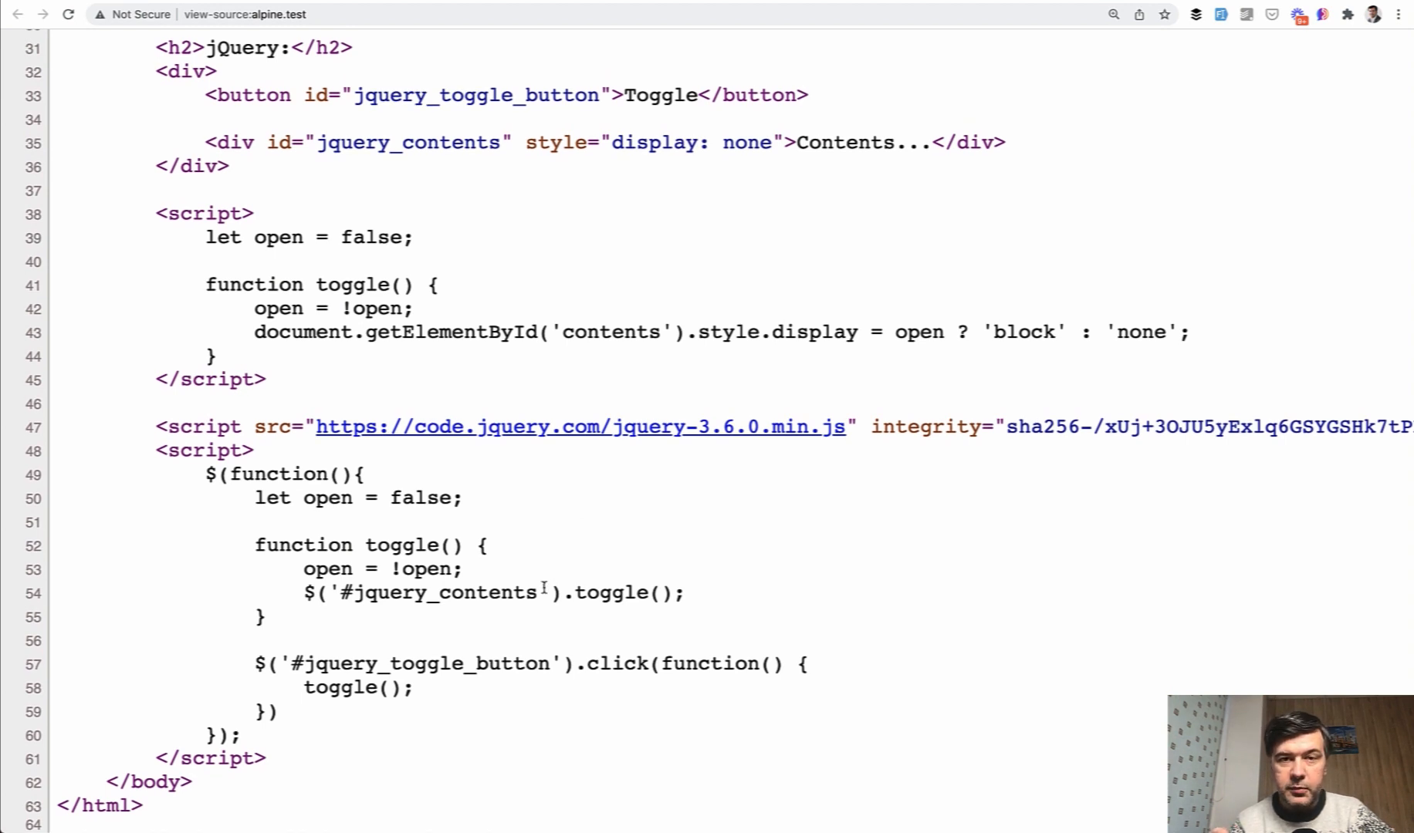
pyautogui.moveTo(710, 318)
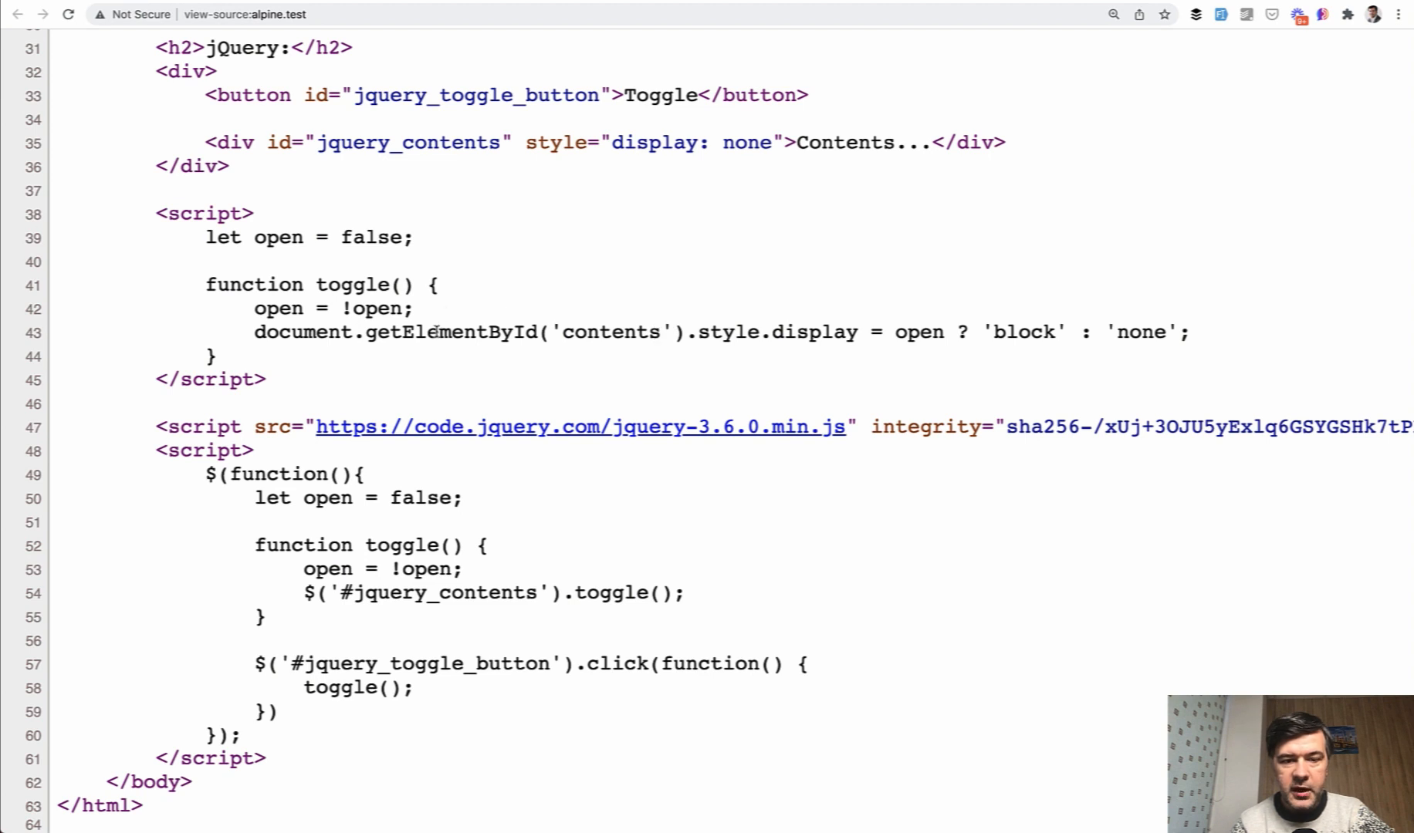
pyautogui.doubleClick(748, 332)
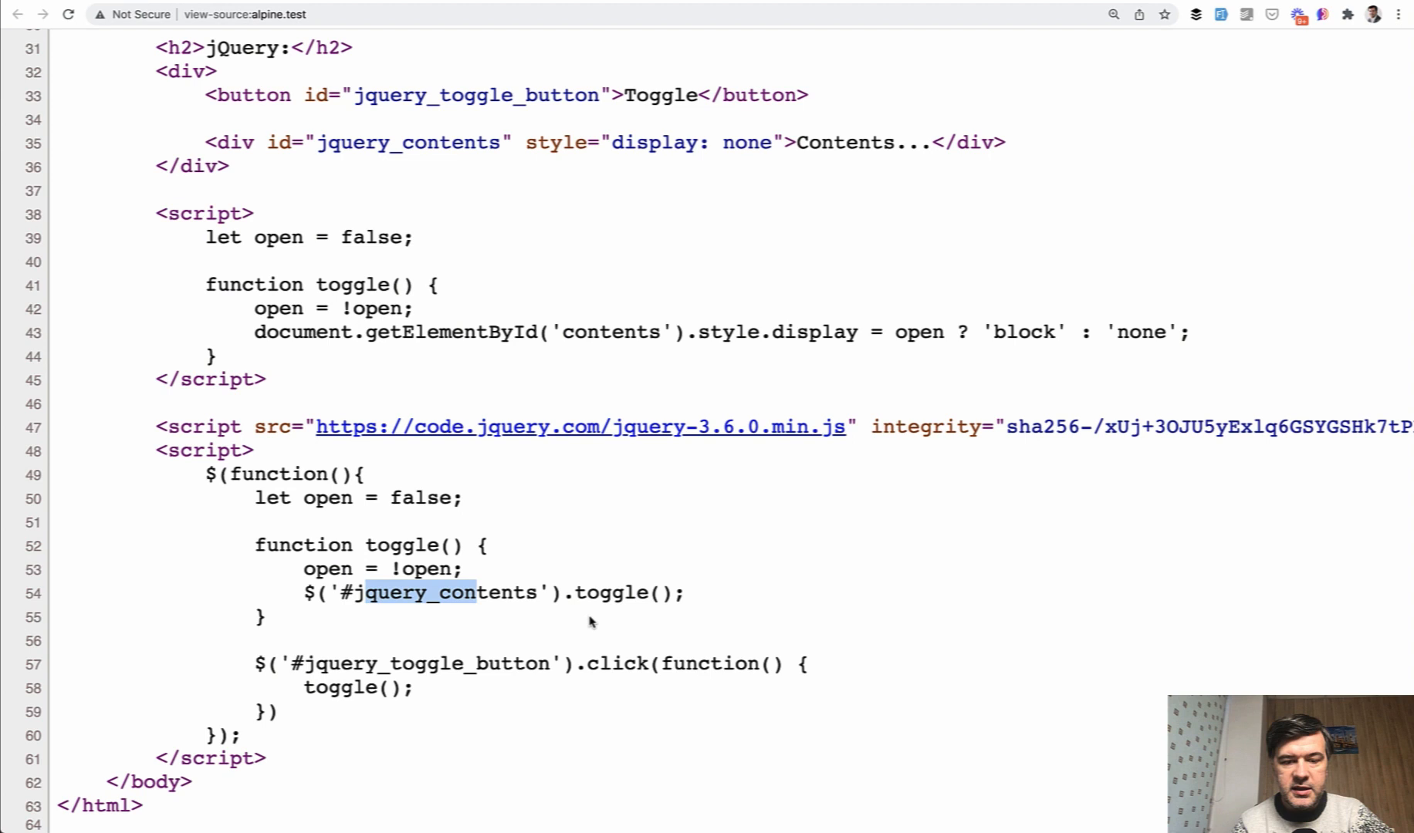
pyautogui.doubleClick(610, 593)
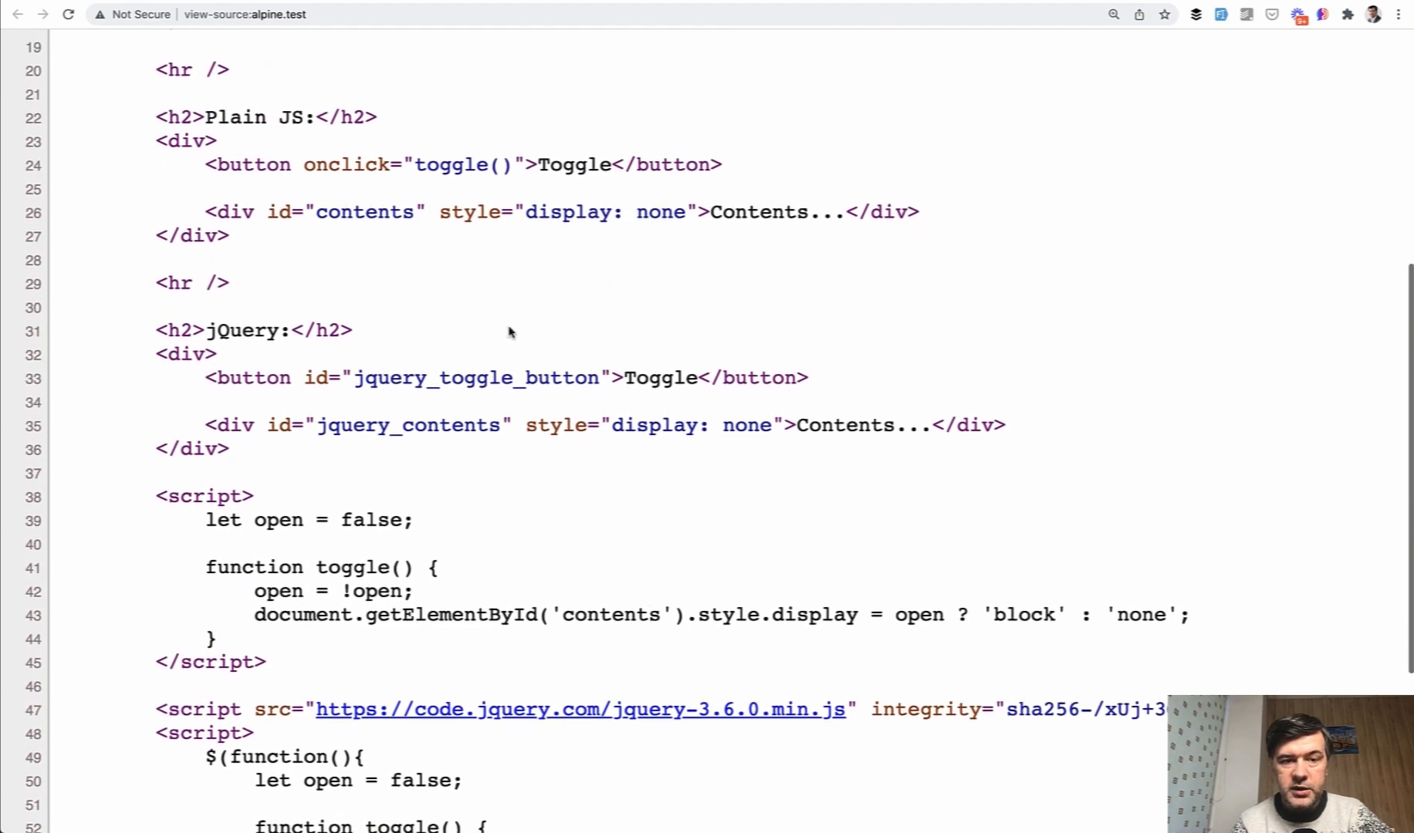
pyautogui.moveTo(327, 164); pyautogui.dragTo(722, 163)
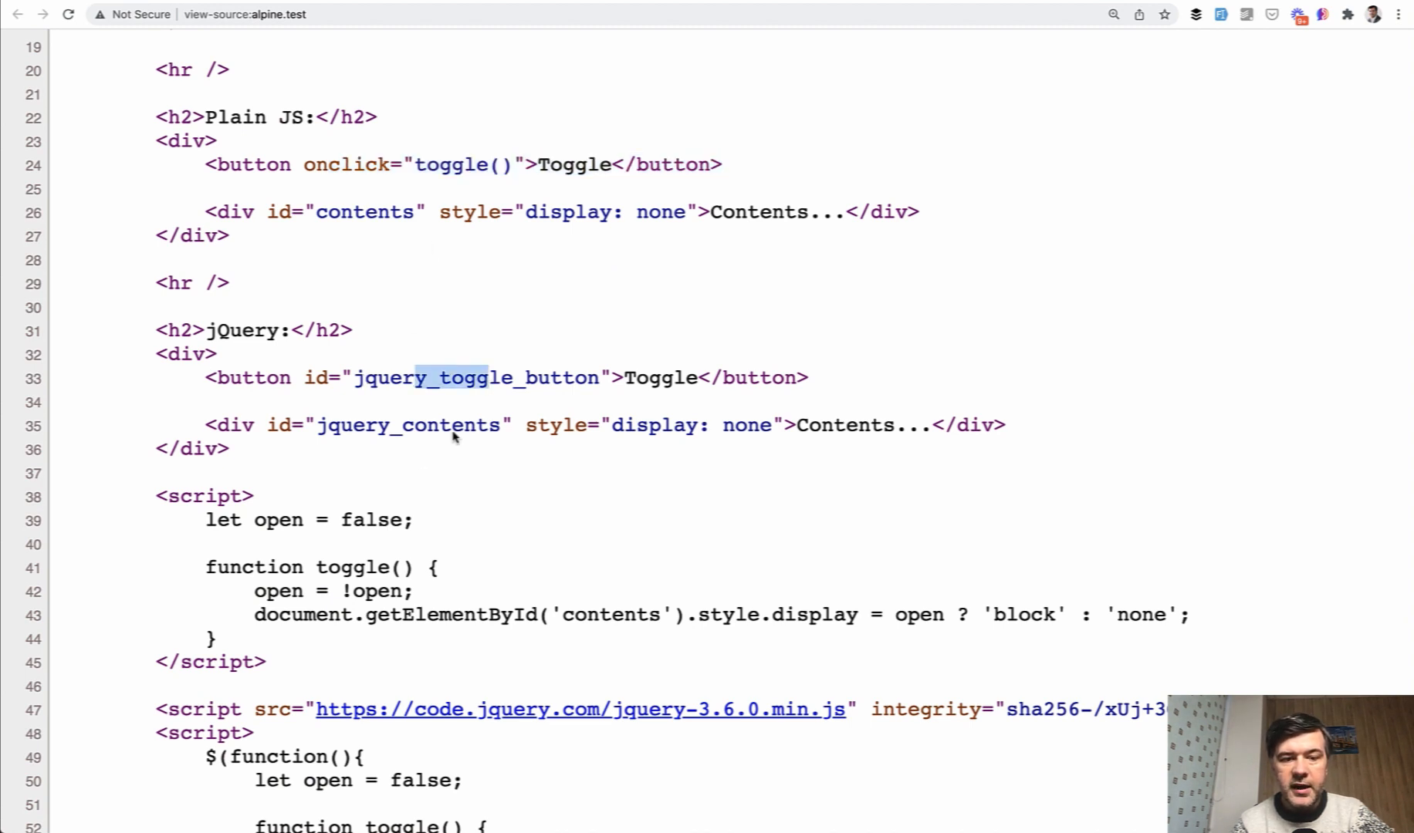
pyautogui.scroll(-3)
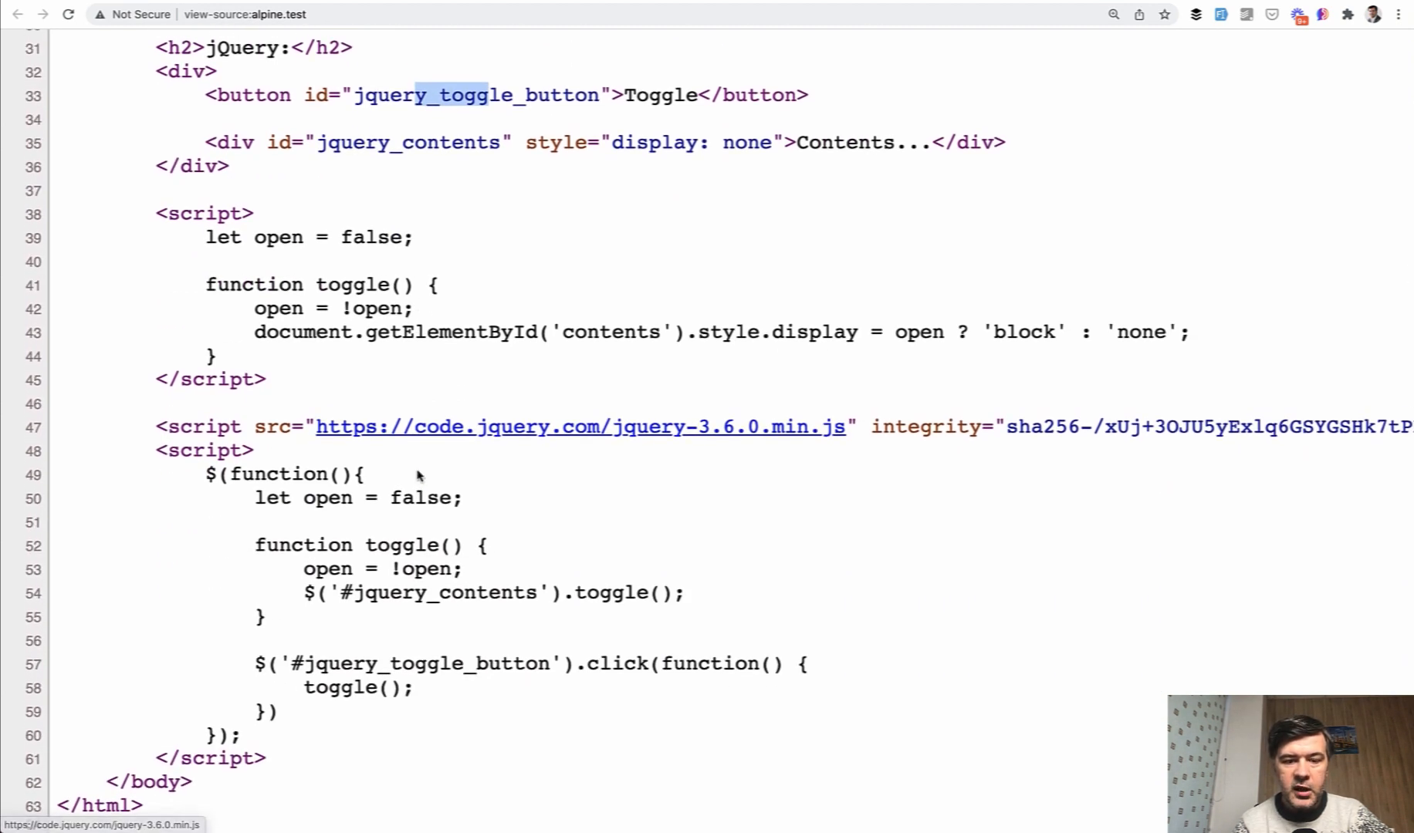
pyautogui.moveTo(304, 663); pyautogui.dragTo(406, 688)
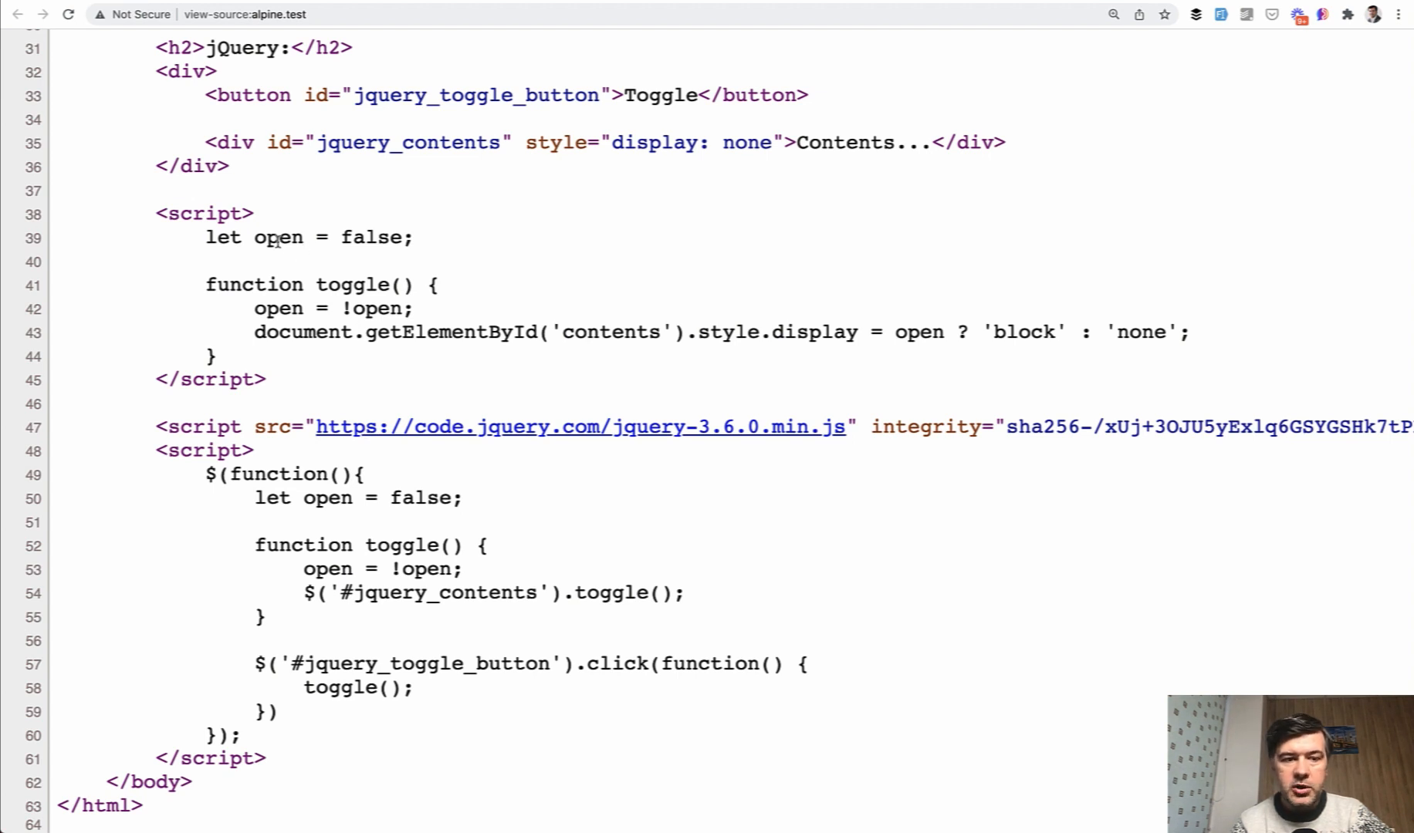
pyautogui.moveTo(270, 238); pyautogui.dragTo(216, 355)
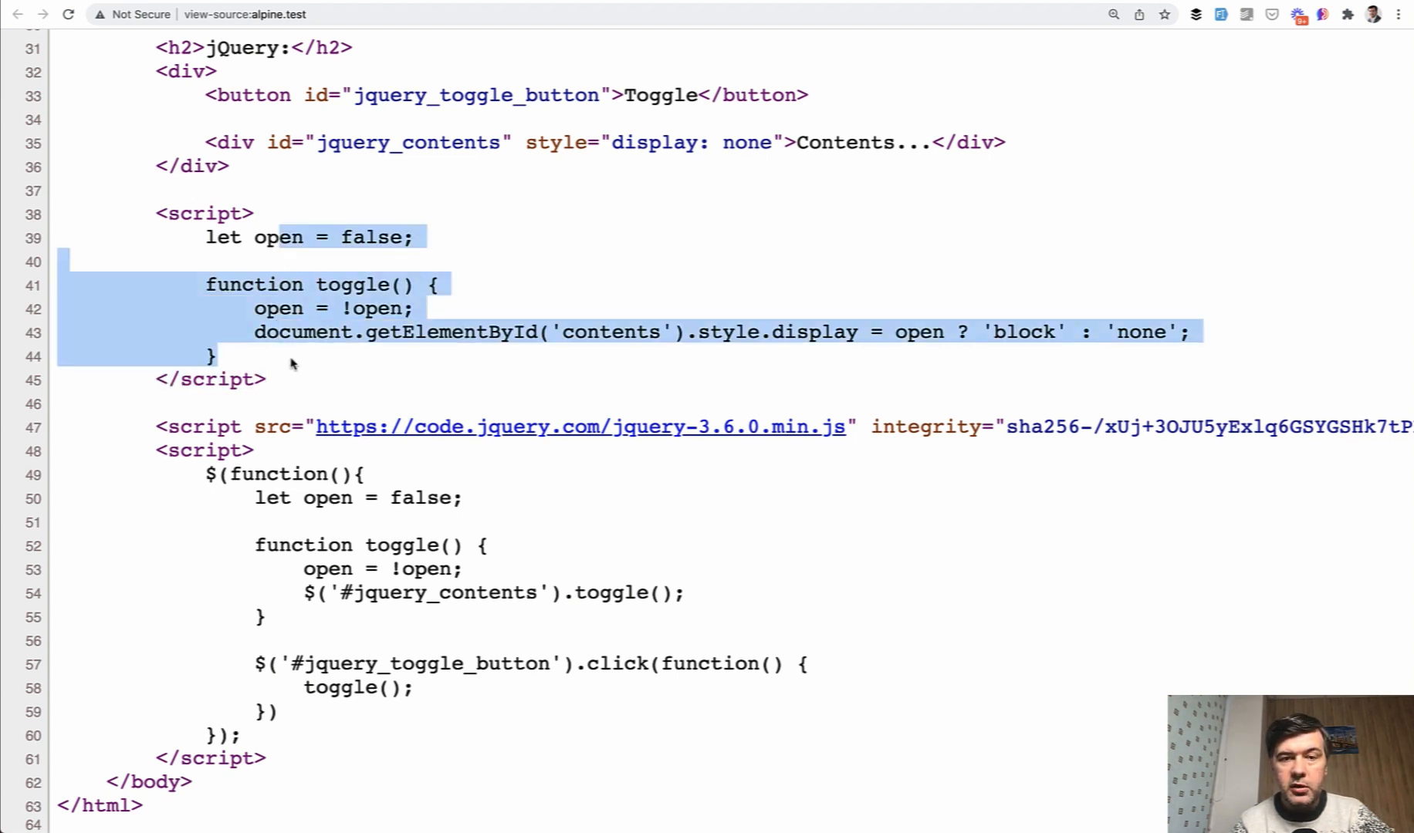
pyautogui.moveTo(230, 536)
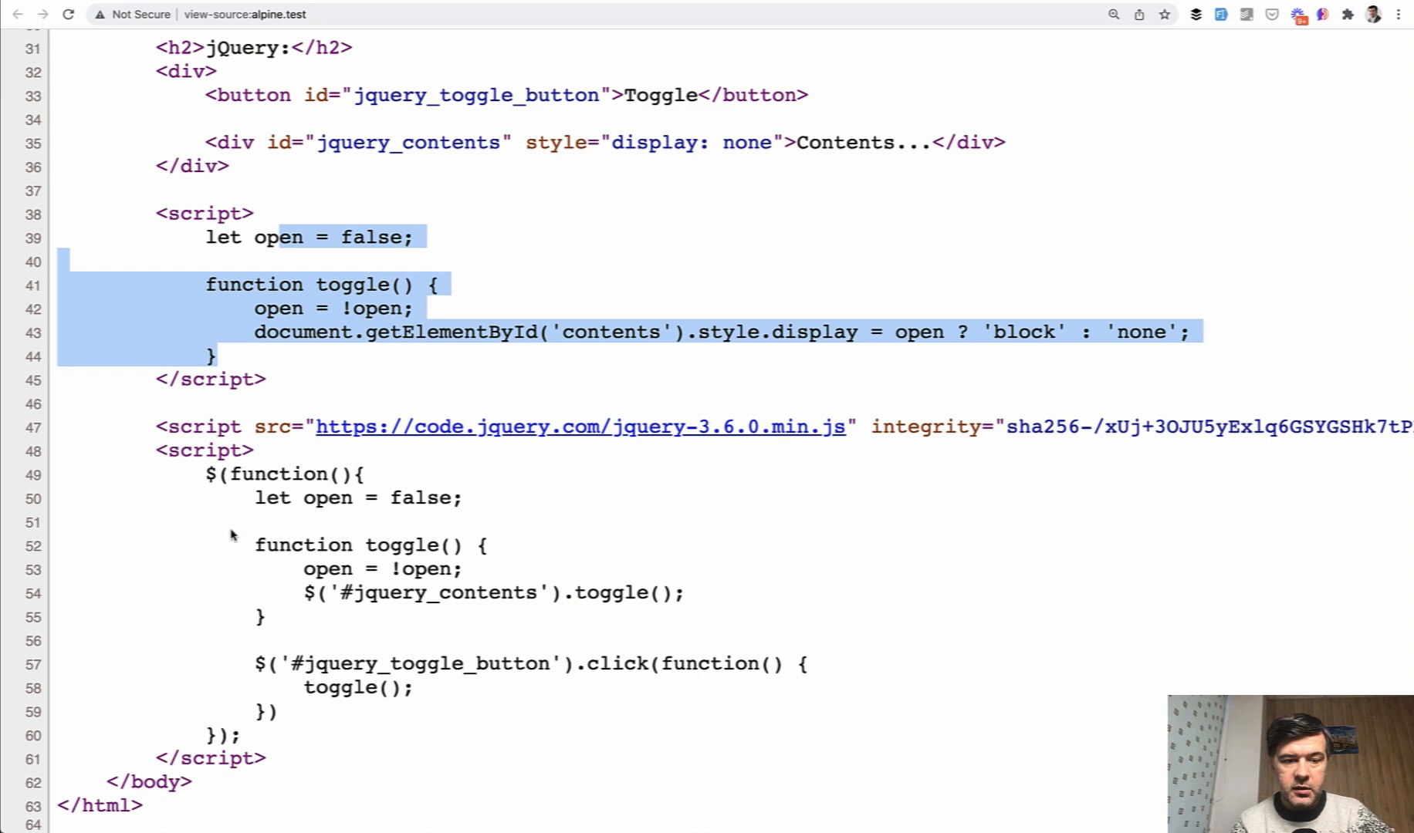
pyautogui.click(320, 498)
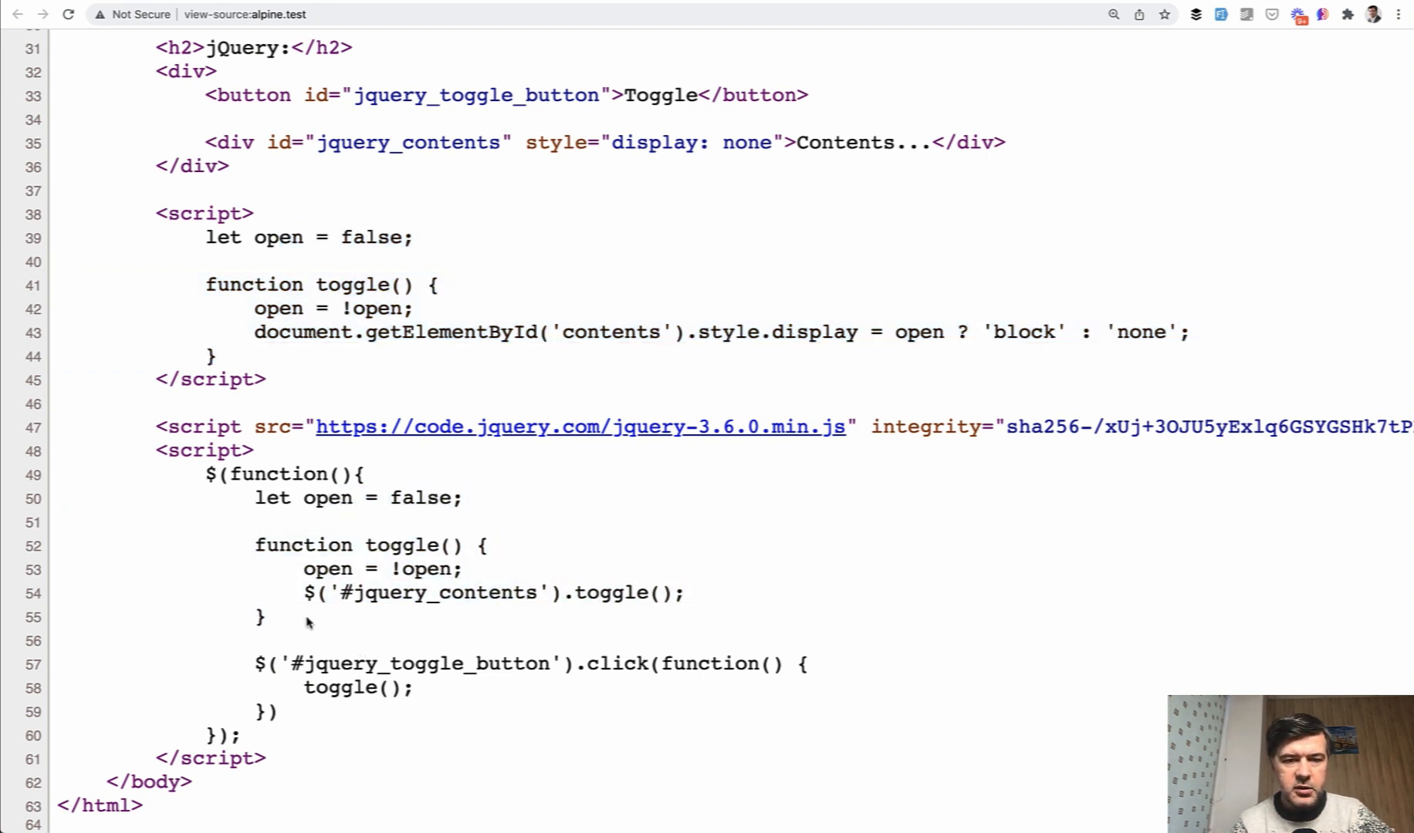
pyautogui.moveTo(289, 664); pyautogui.dragTo(298, 734)
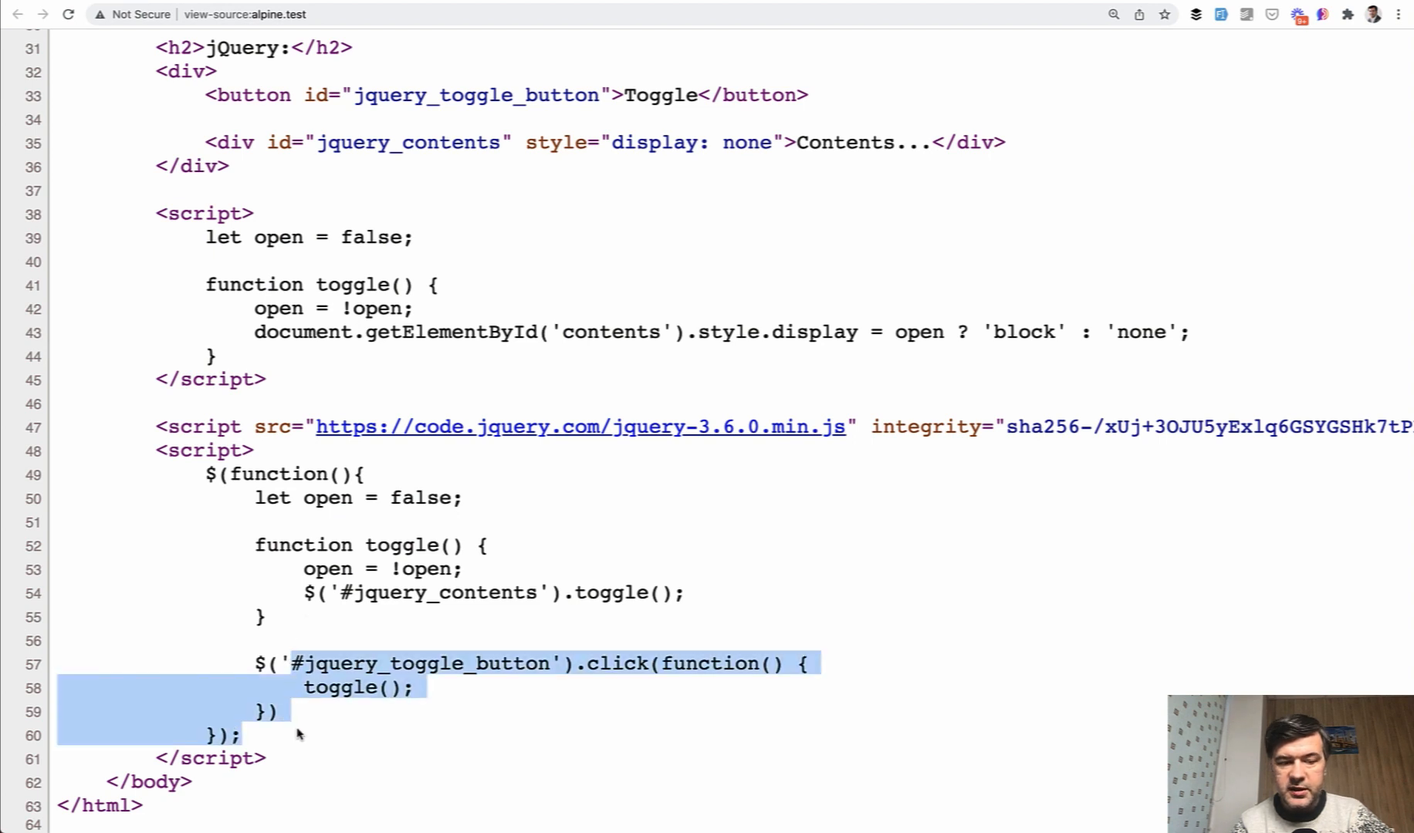
pyautogui.scroll(3)
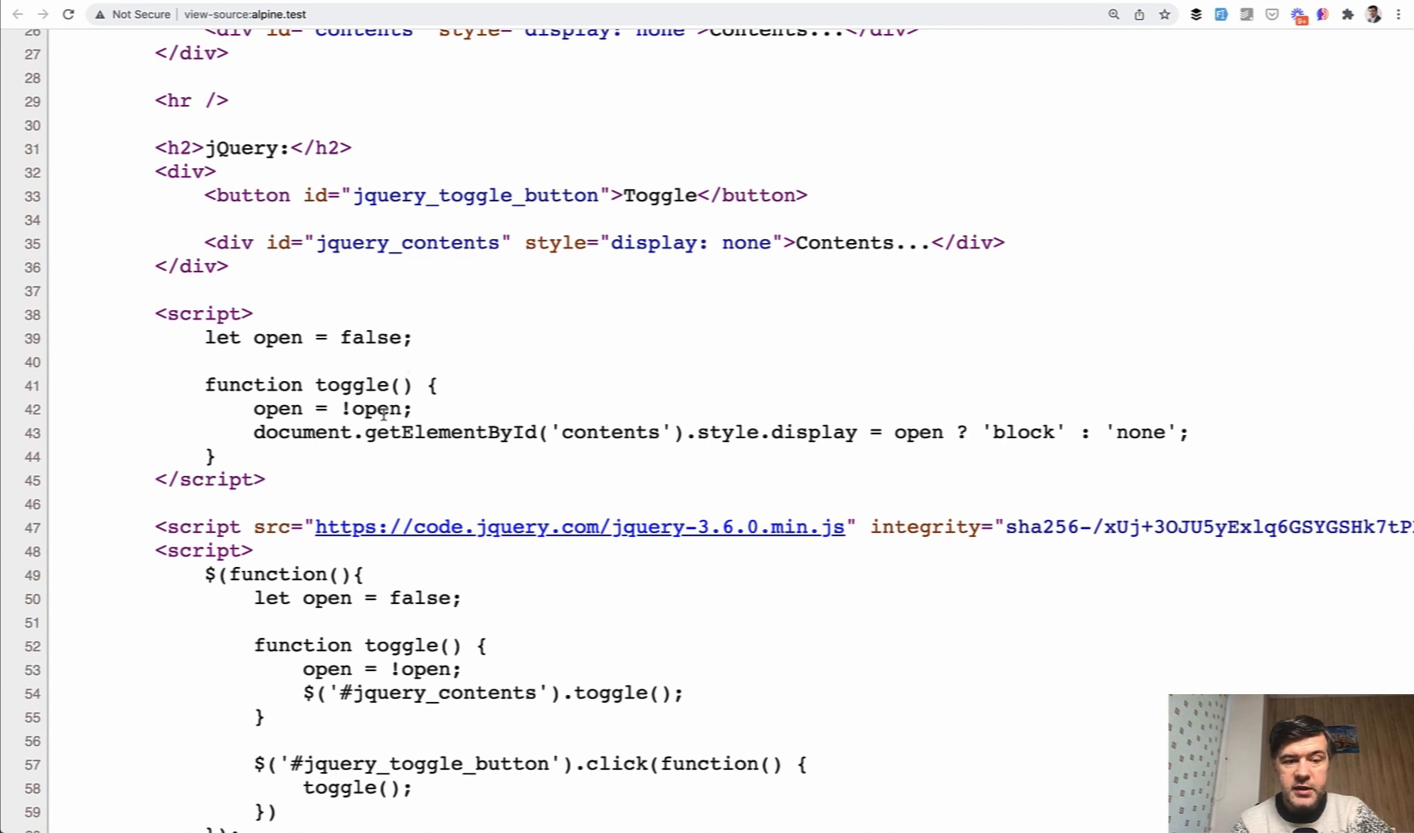
pyautogui.moveTo(322, 457)
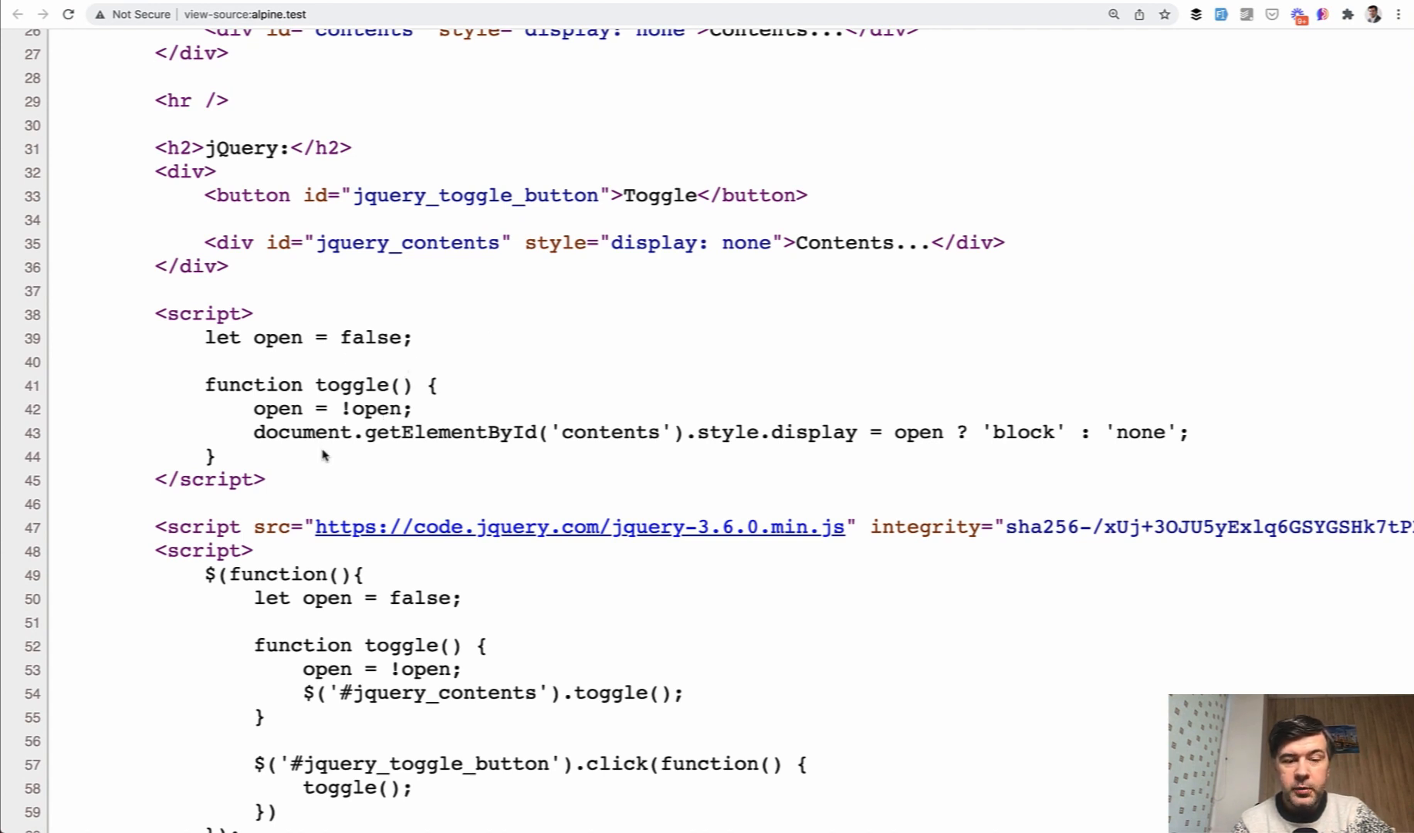
pyautogui.scroll(-3)
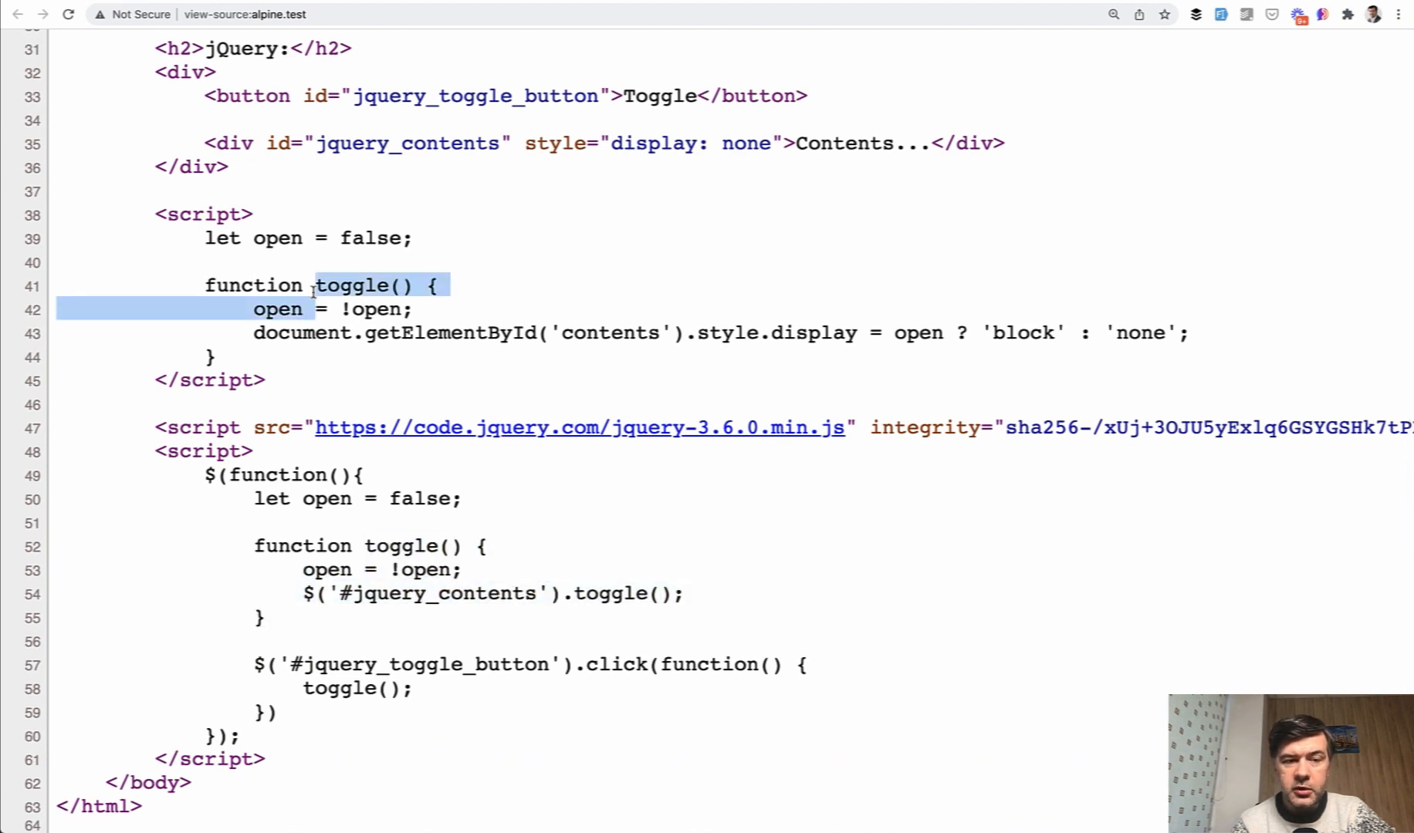
pyautogui.scroll(-3)
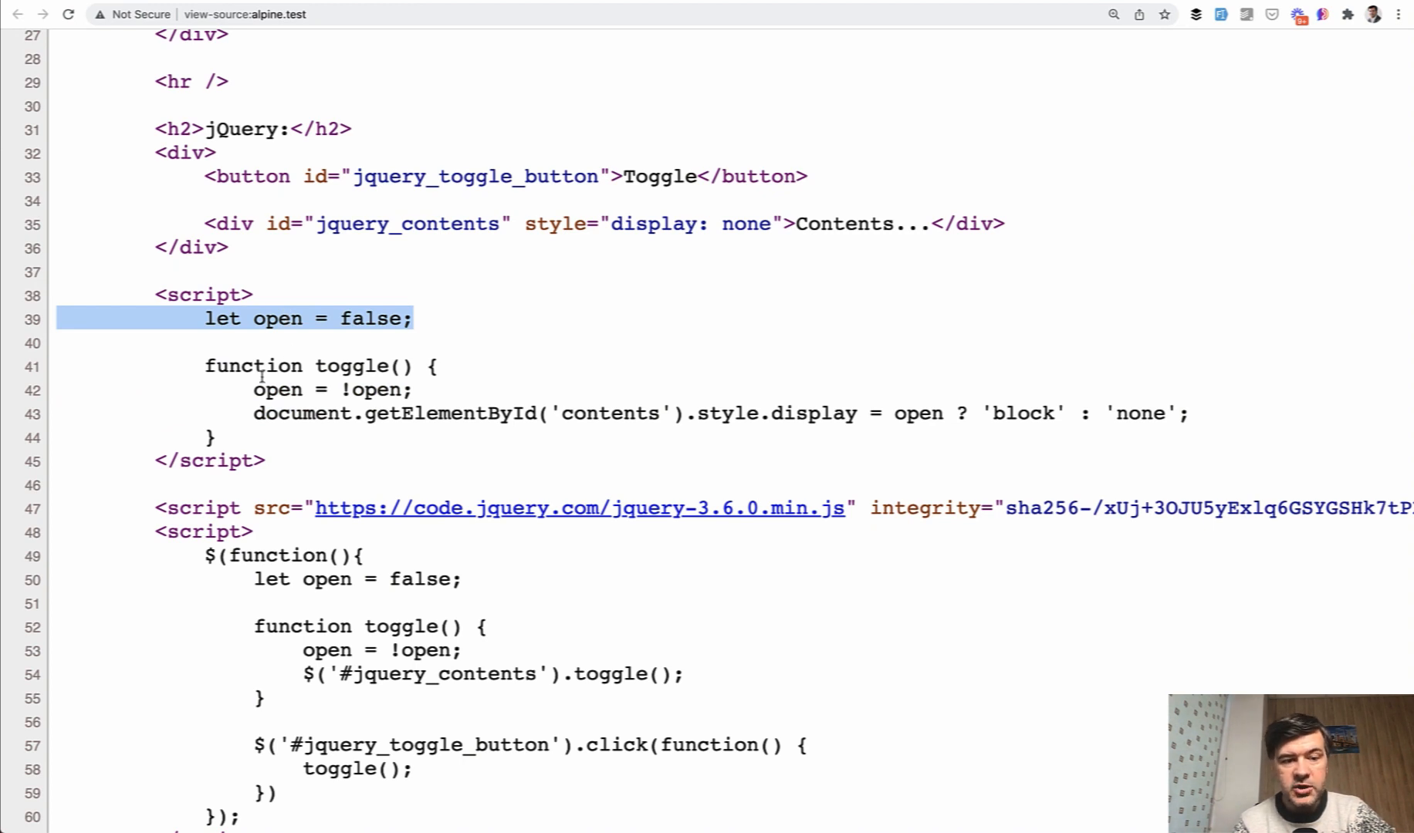
pyautogui.moveTo(338, 389)
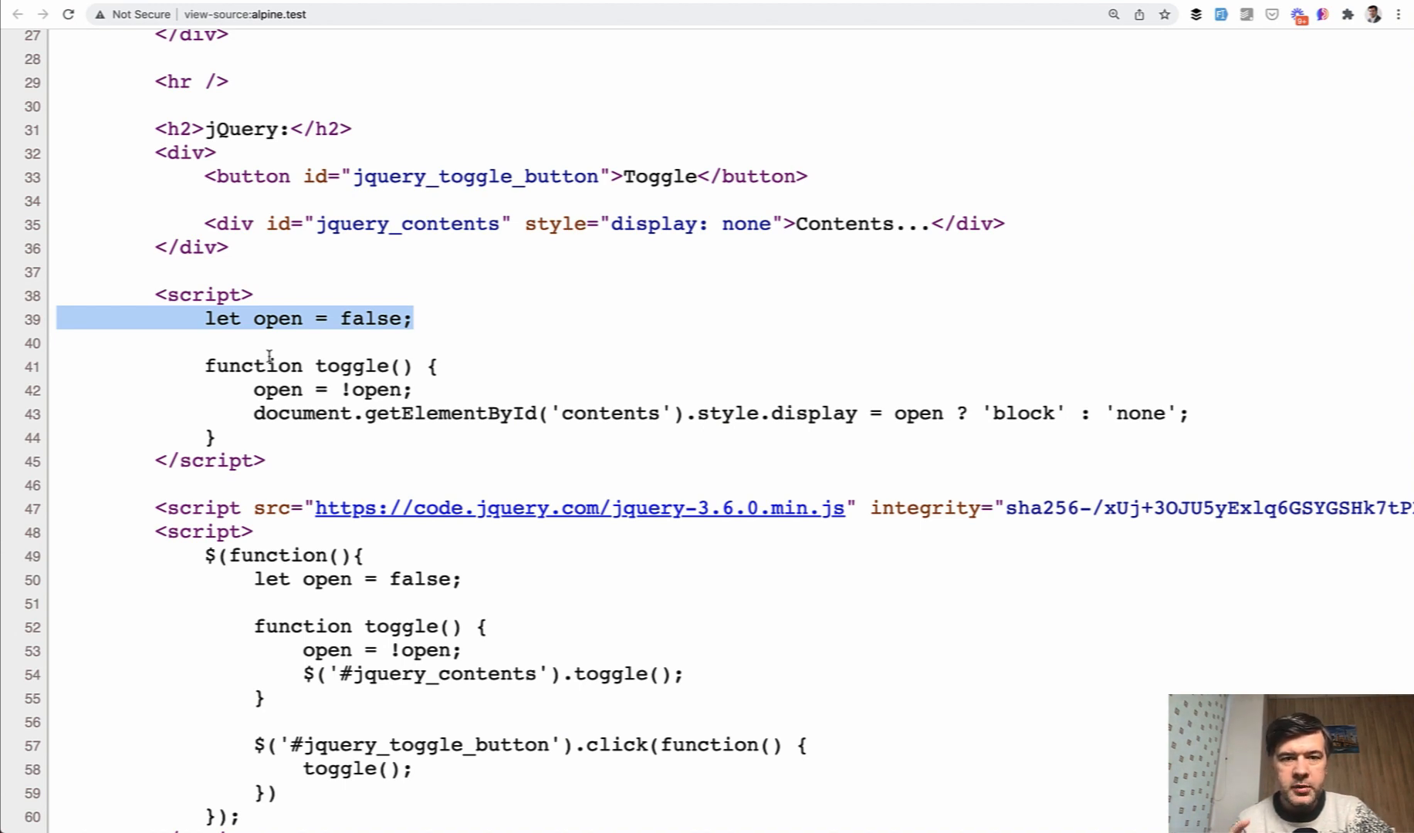
pyautogui.moveTo(292, 355)
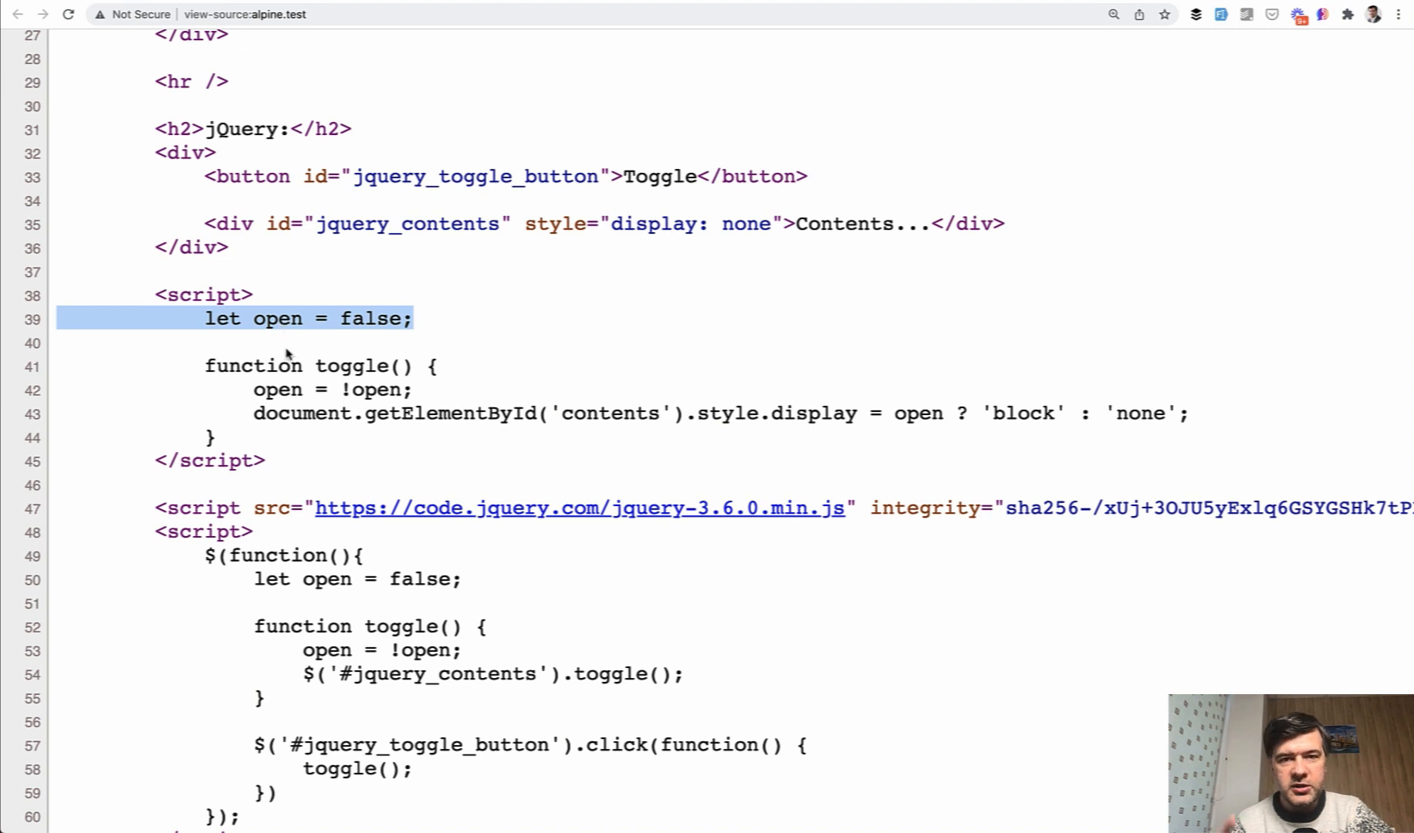
pyautogui.doubleClick(475, 196)
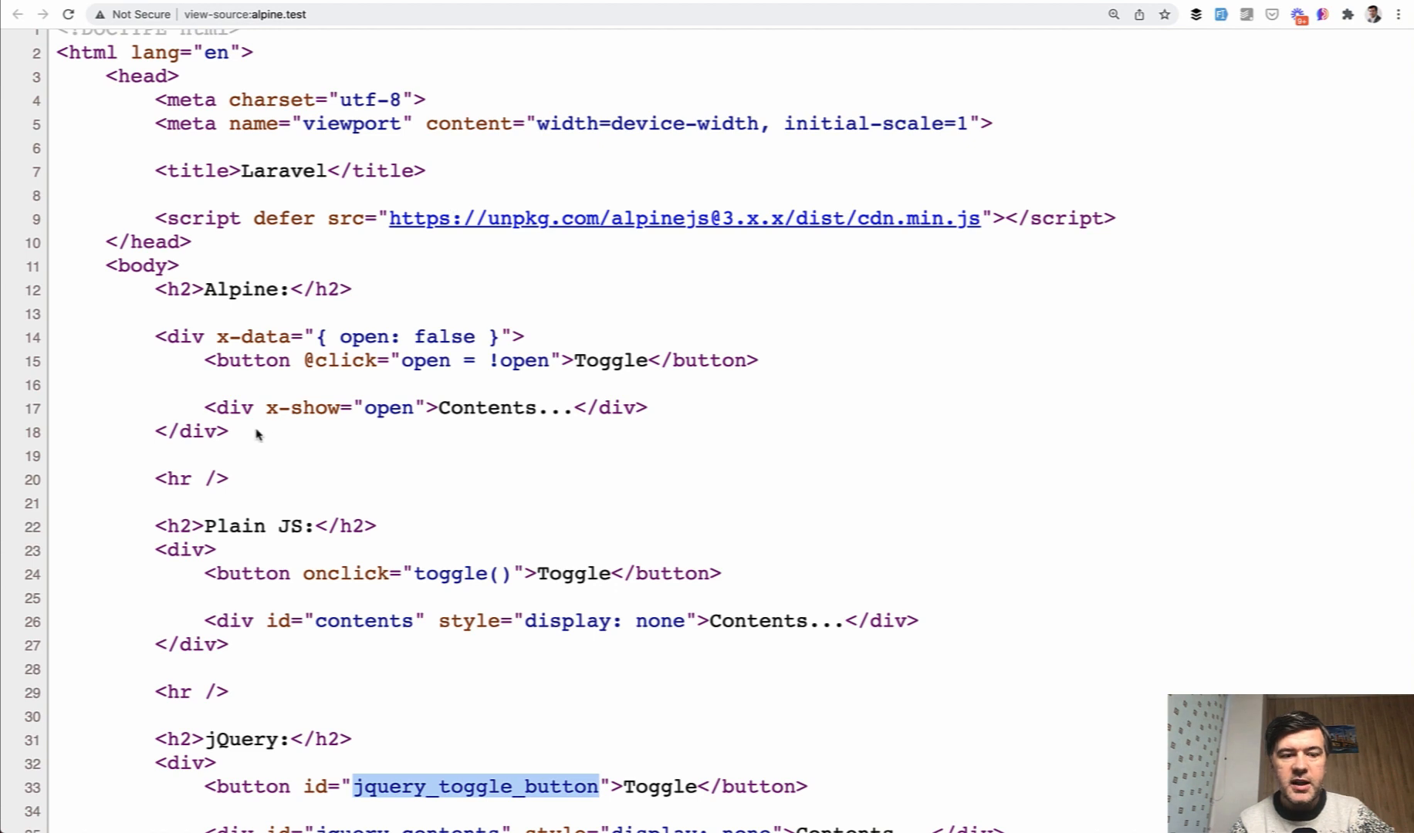
pyautogui.moveTo(207, 337); pyautogui.dragTo(228, 431)
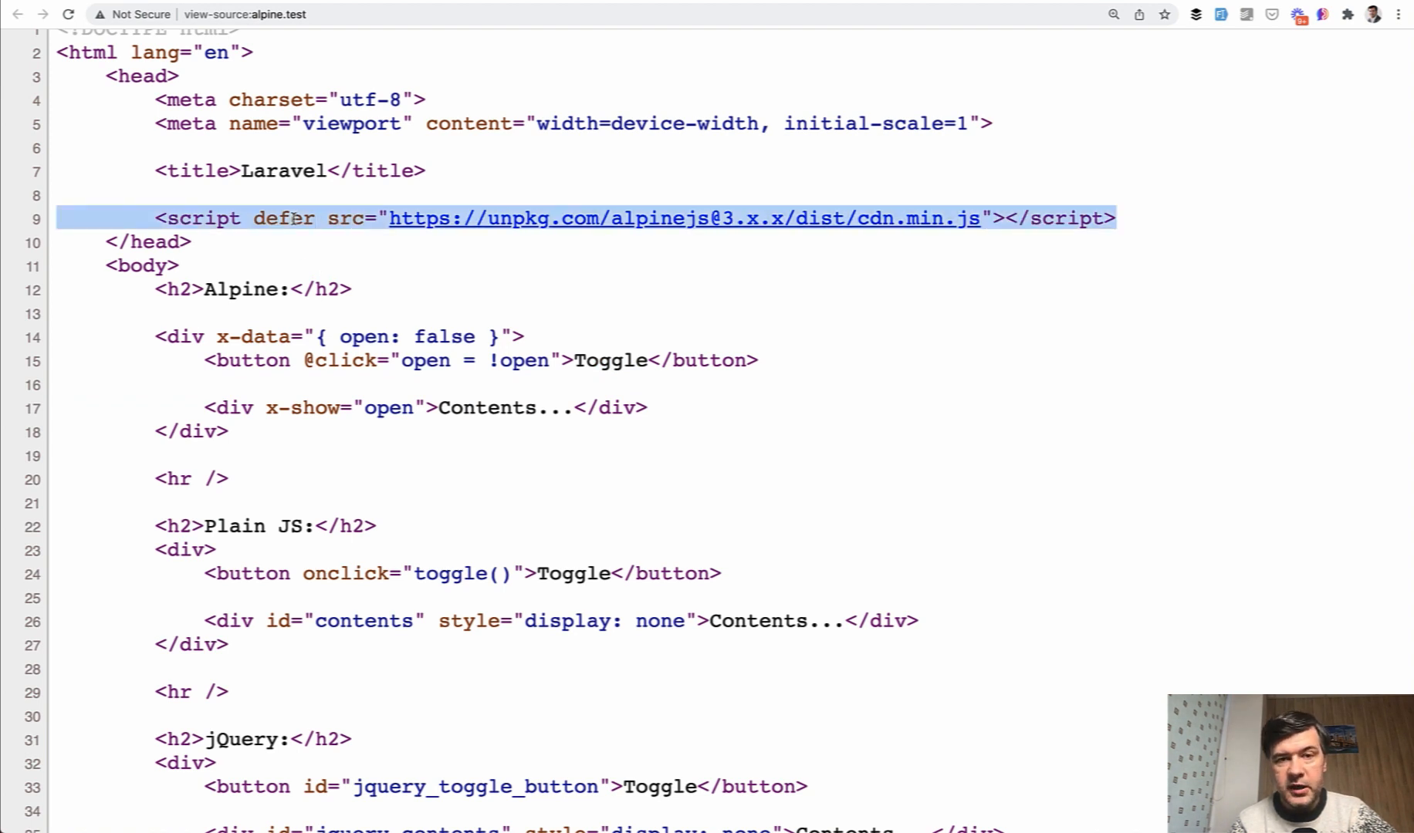
pyautogui.moveTo(294, 253)
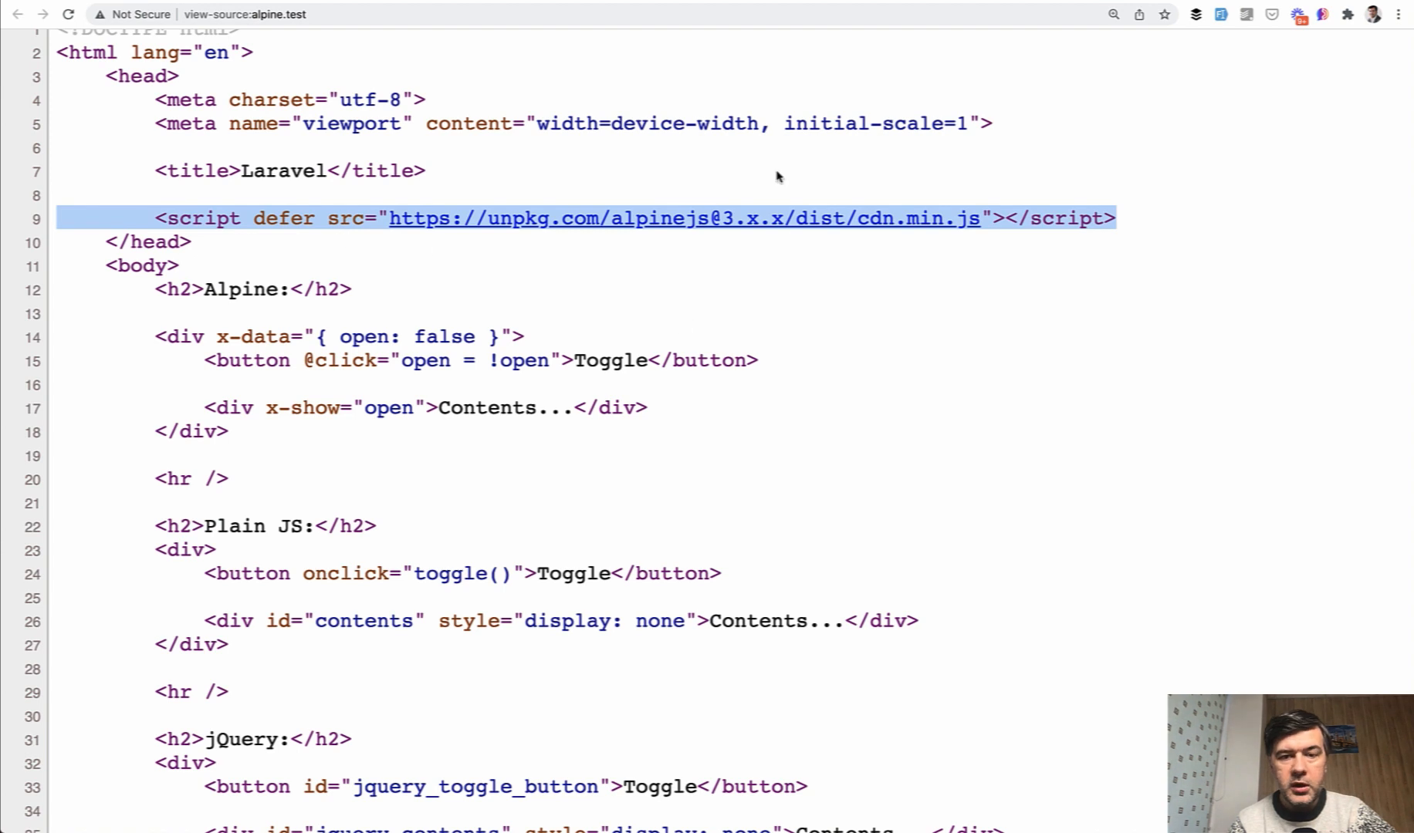
pyautogui.moveTo(295, 259)
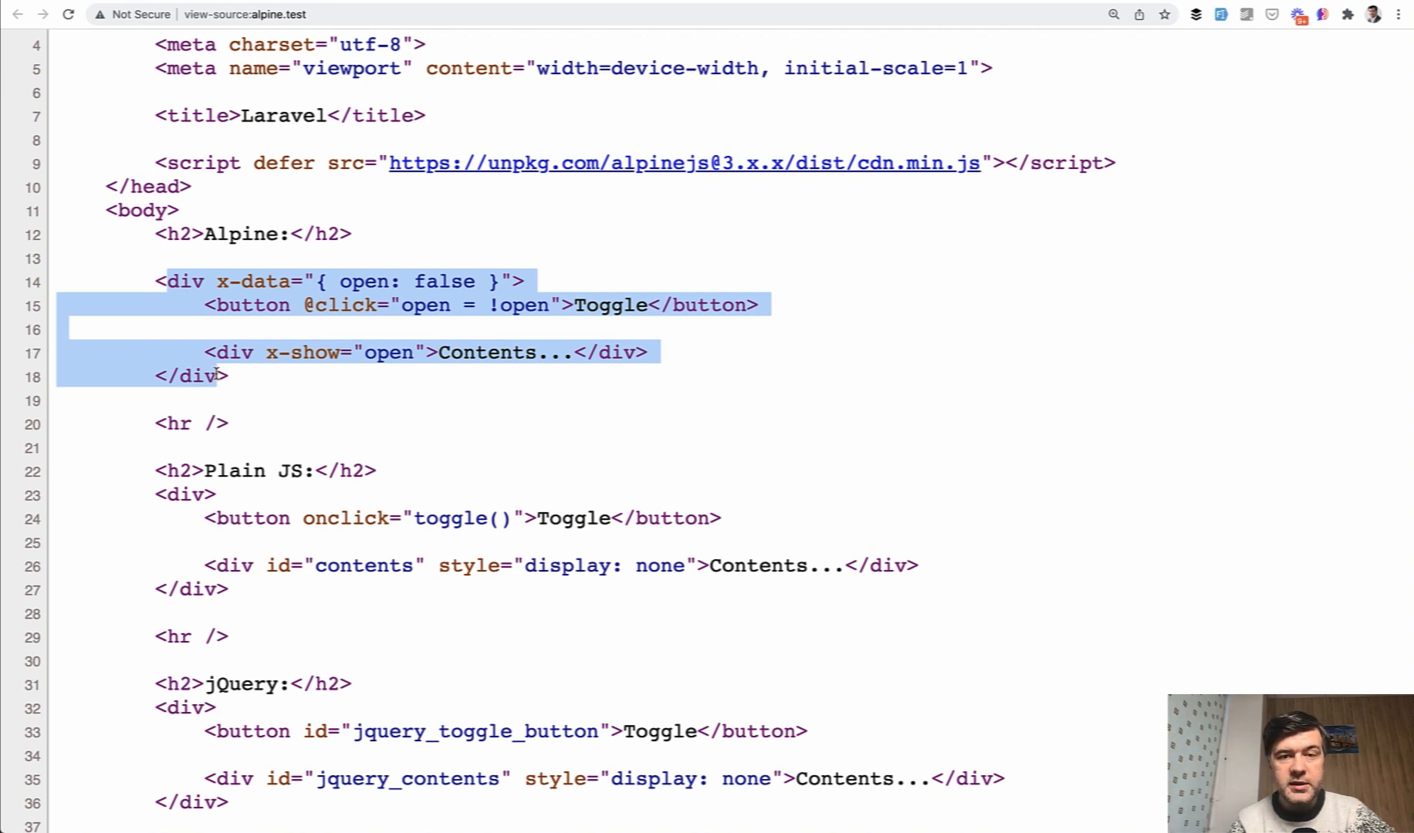
pyautogui.click(289, 385)
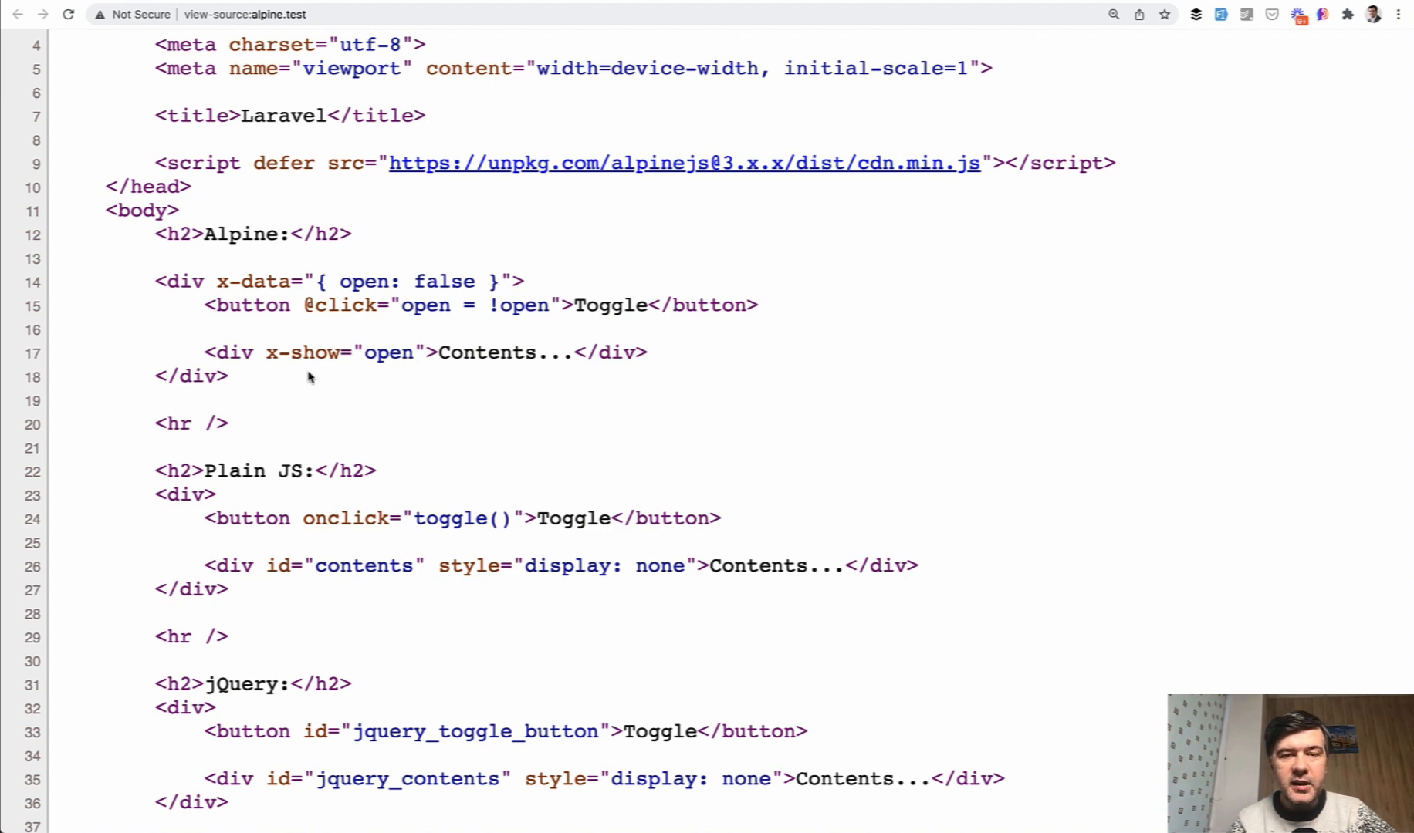
pyautogui.moveTo(315, 370)
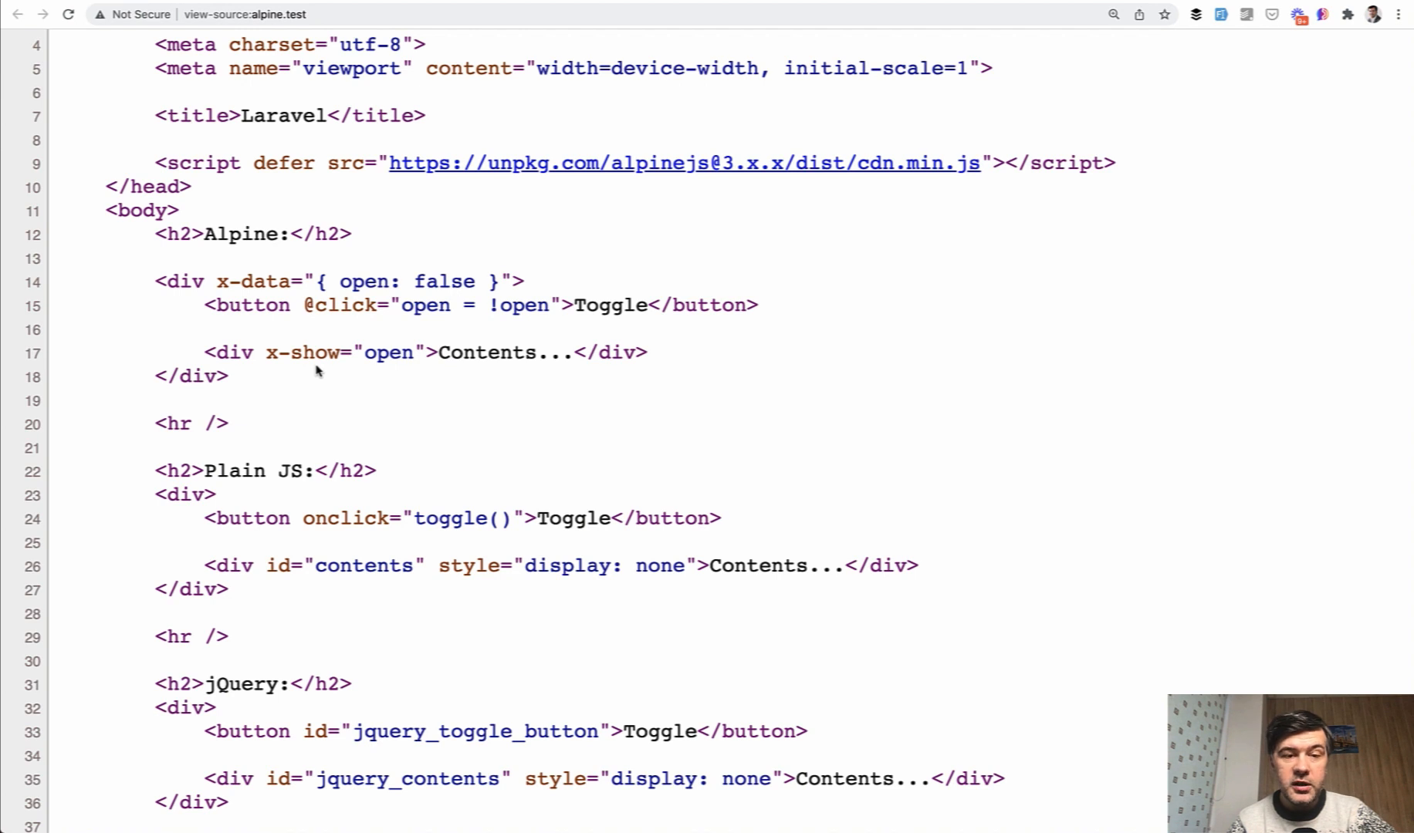
pyautogui.moveTo(264, 284)
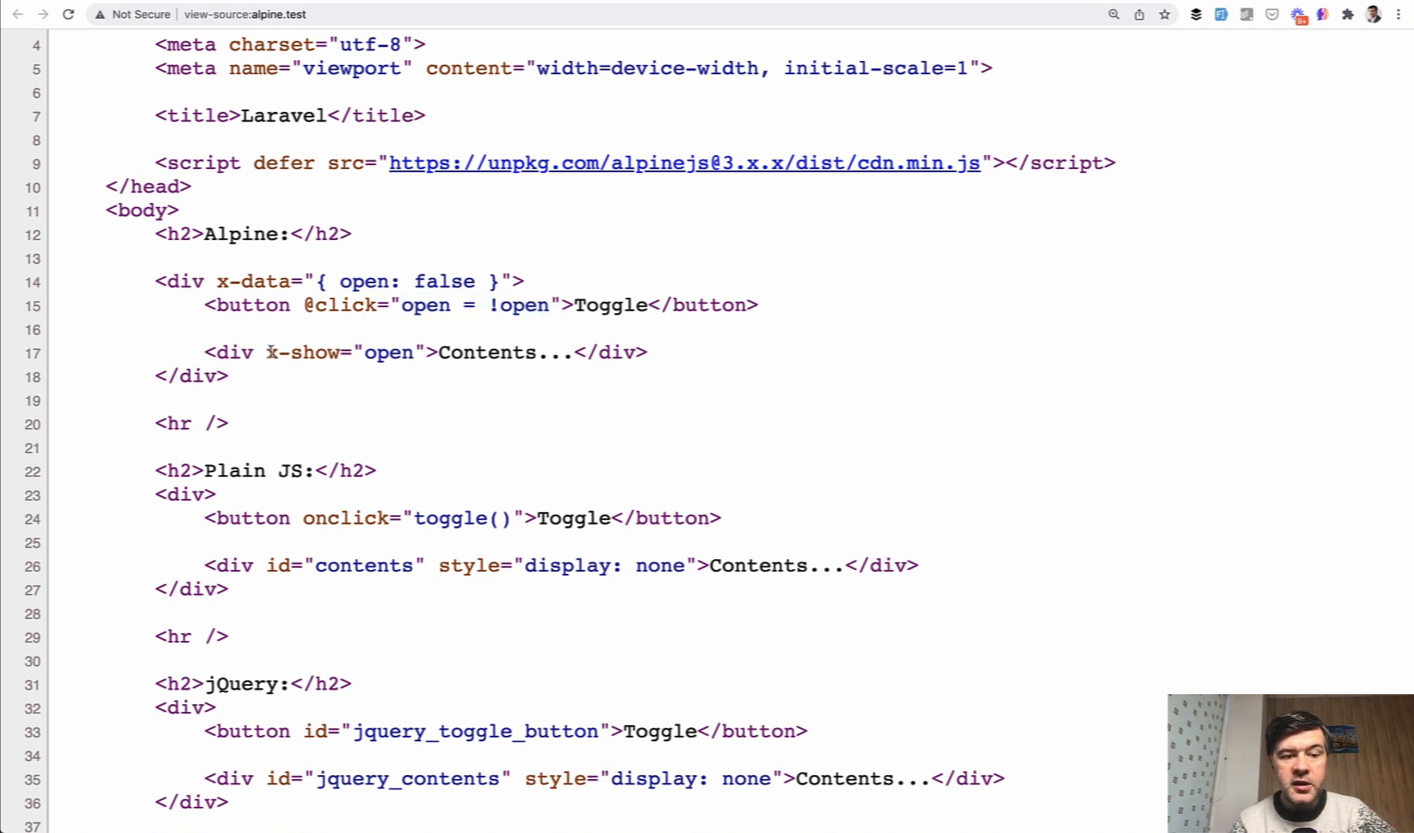
pyautogui.doubleClick(294, 352)
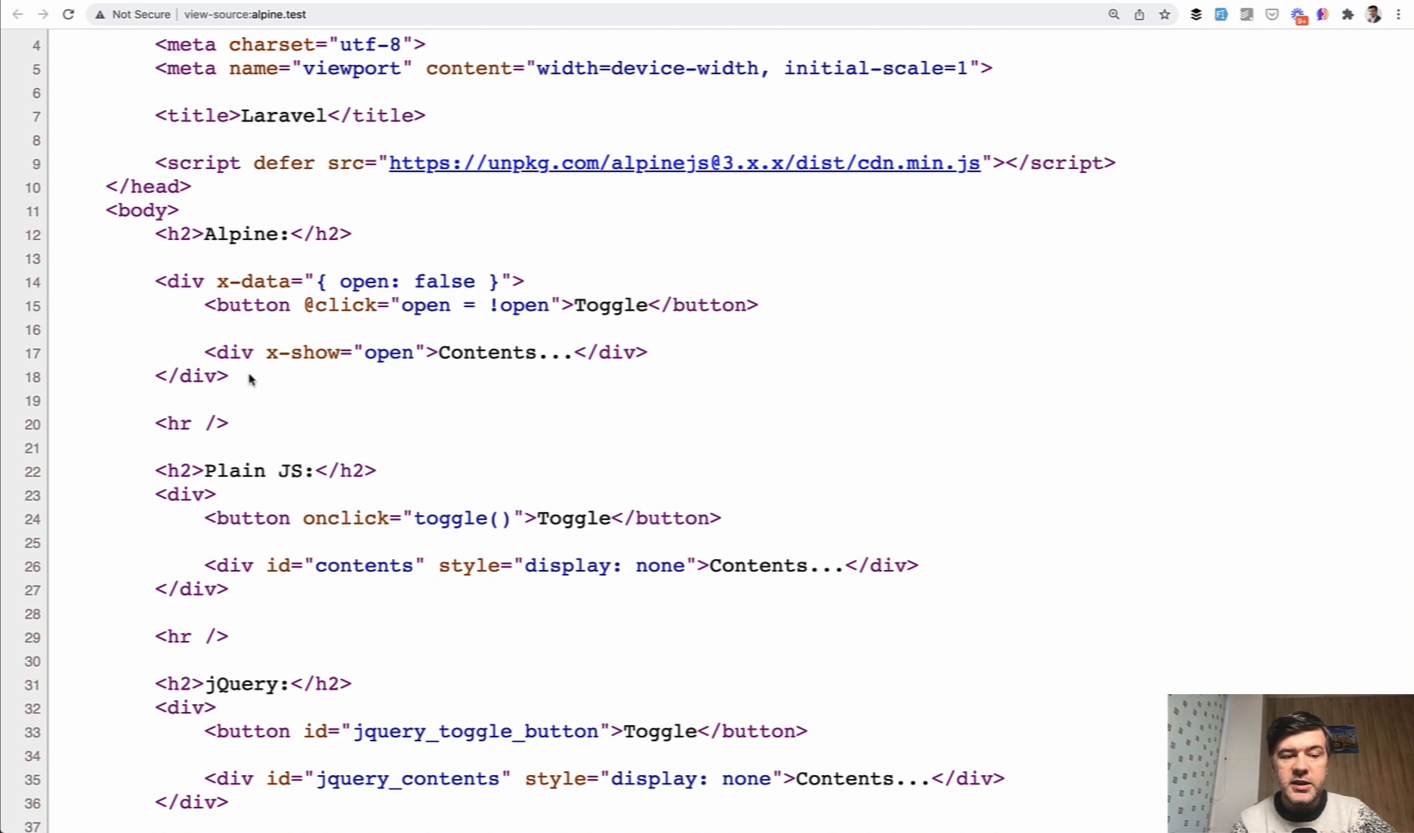
pyautogui.moveTo(228, 281); pyautogui.dragTo(230, 376)
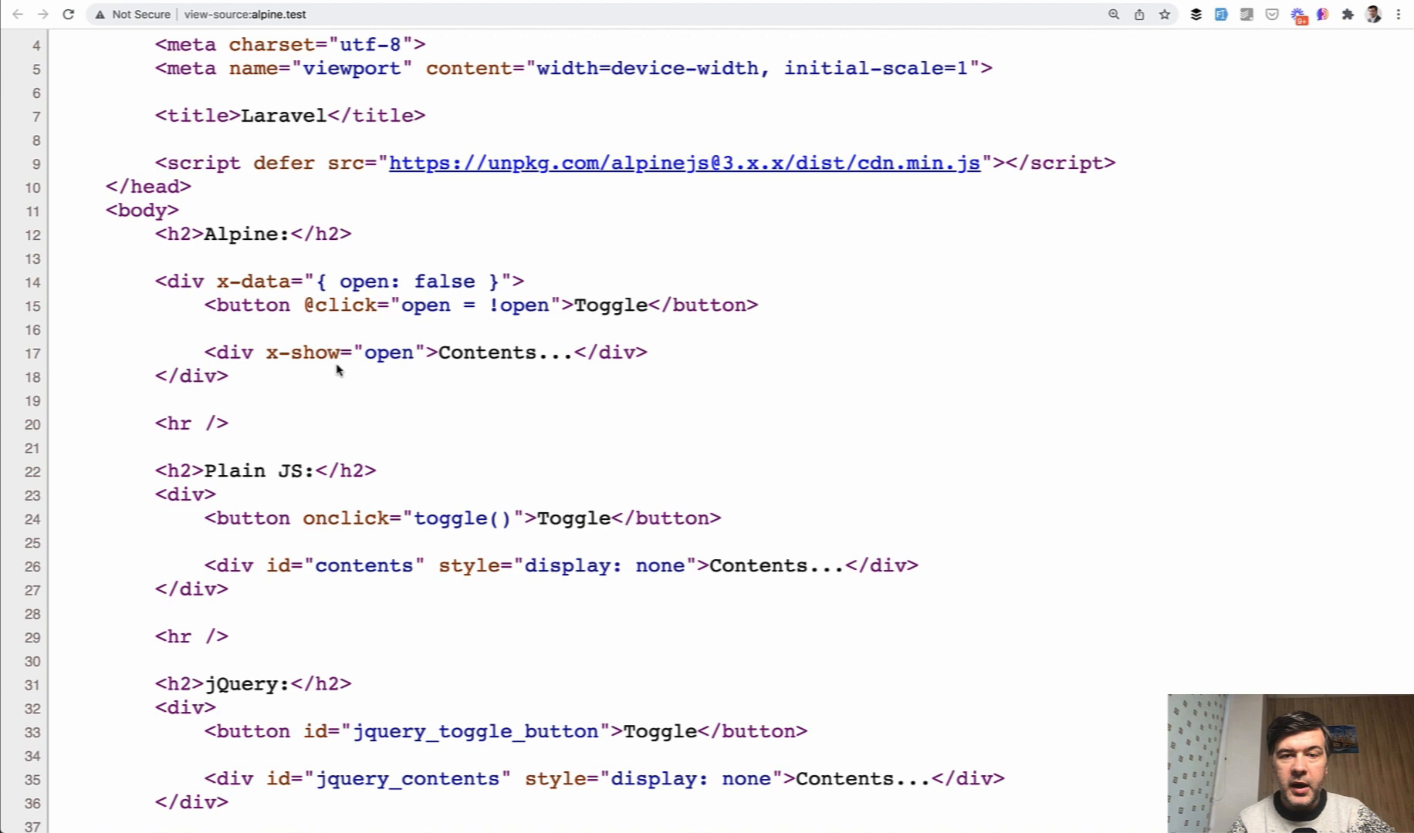
pyautogui.doubleClick(307, 352)
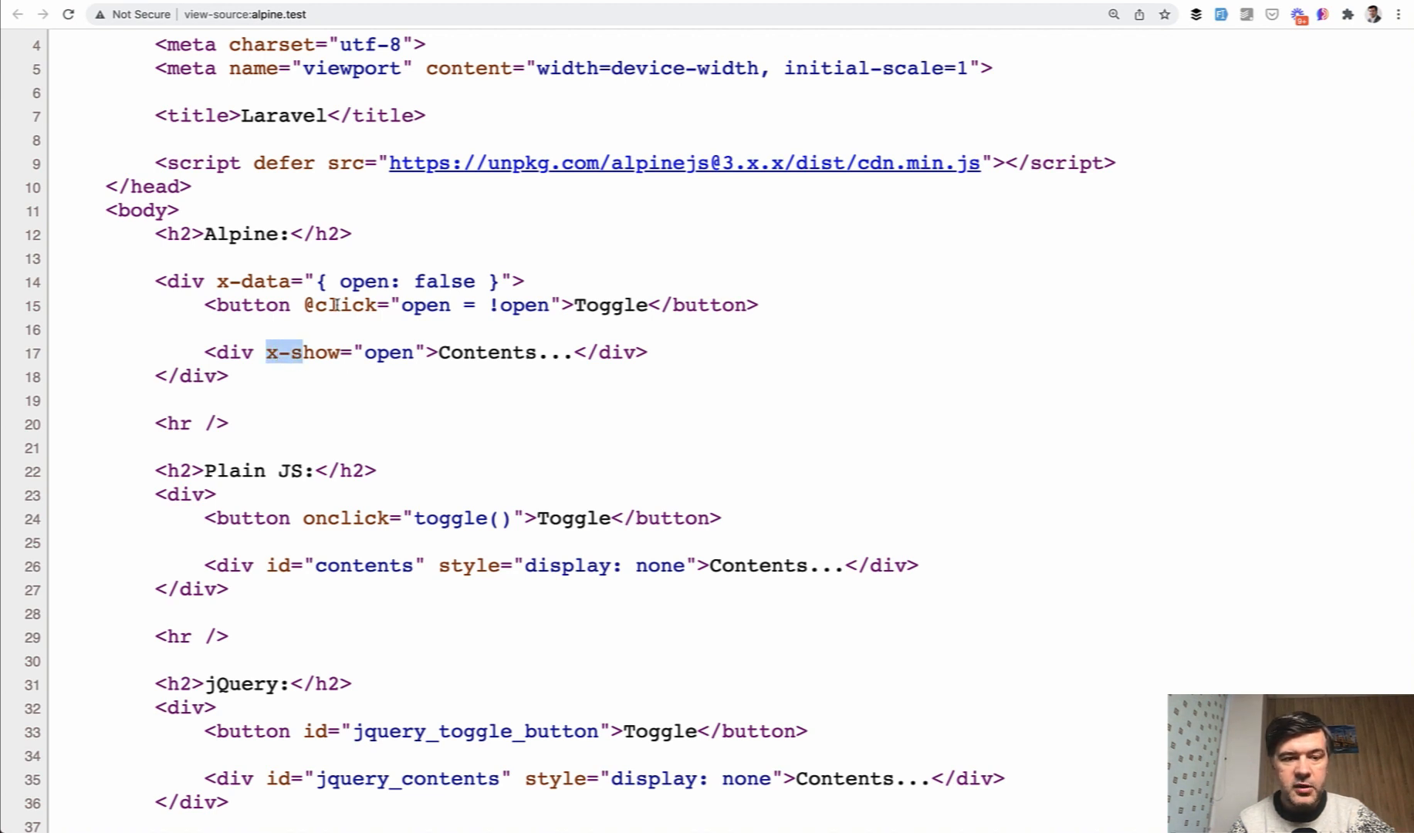